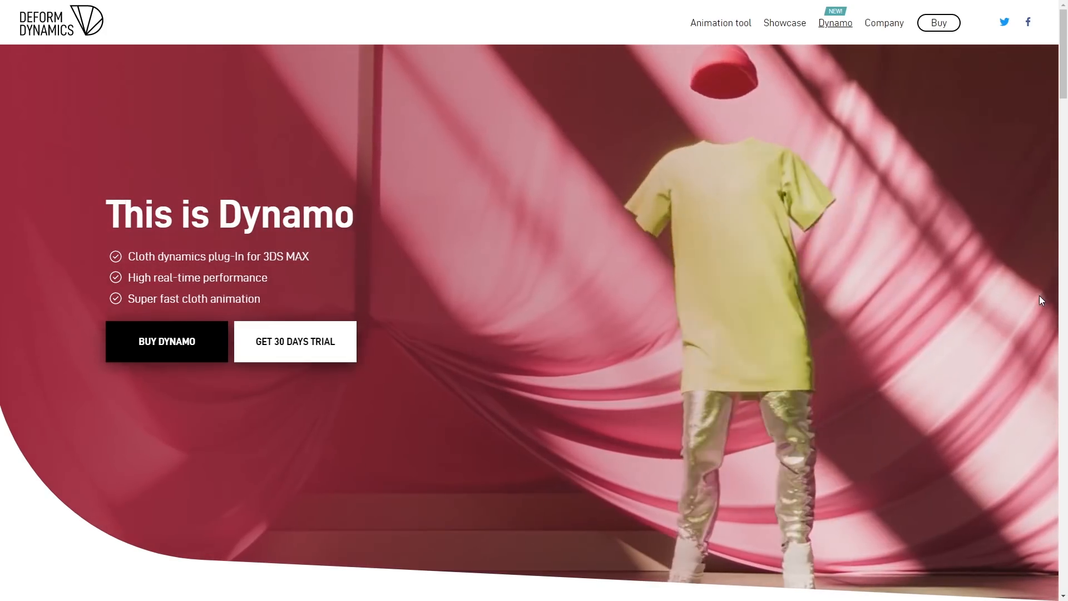
Scroll the Dynamo page from the hero banner down to the Character animation and Wind use-case cards.
scroll(down, 3)
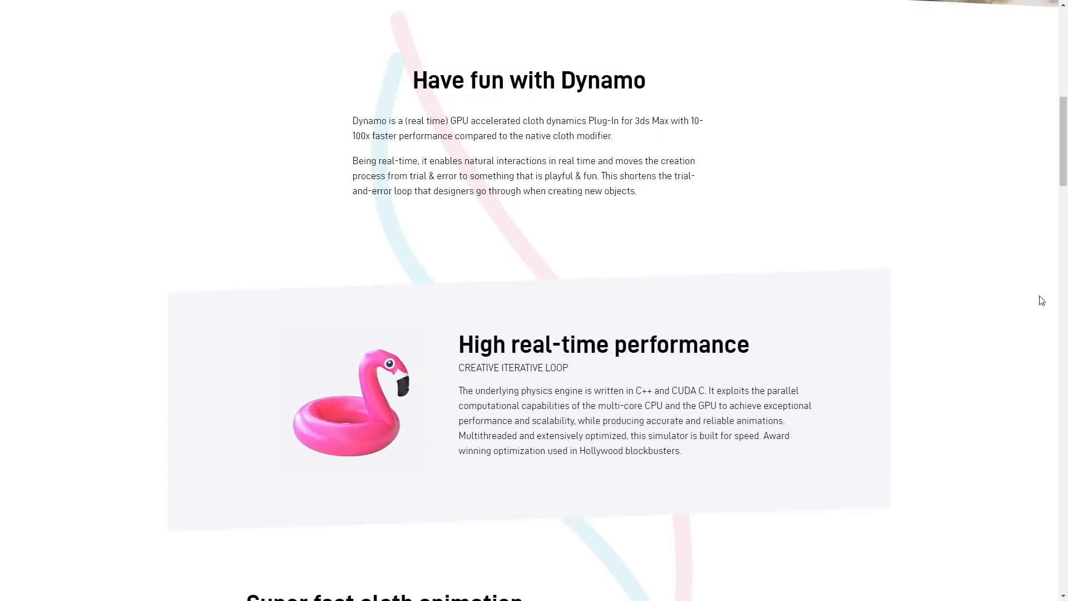
scroll(down, 3)
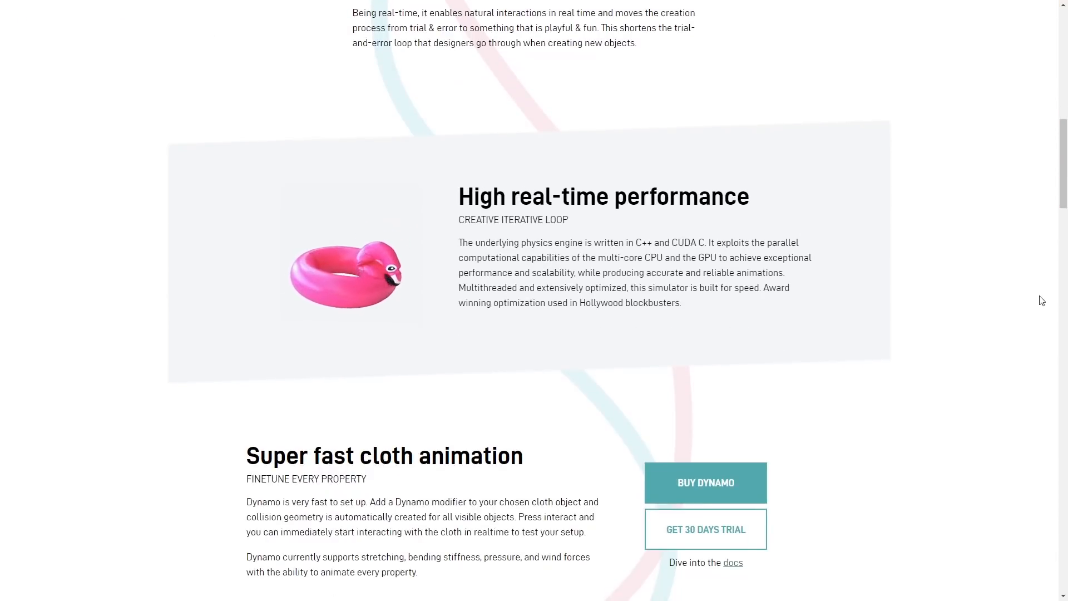
scroll(down, 3)
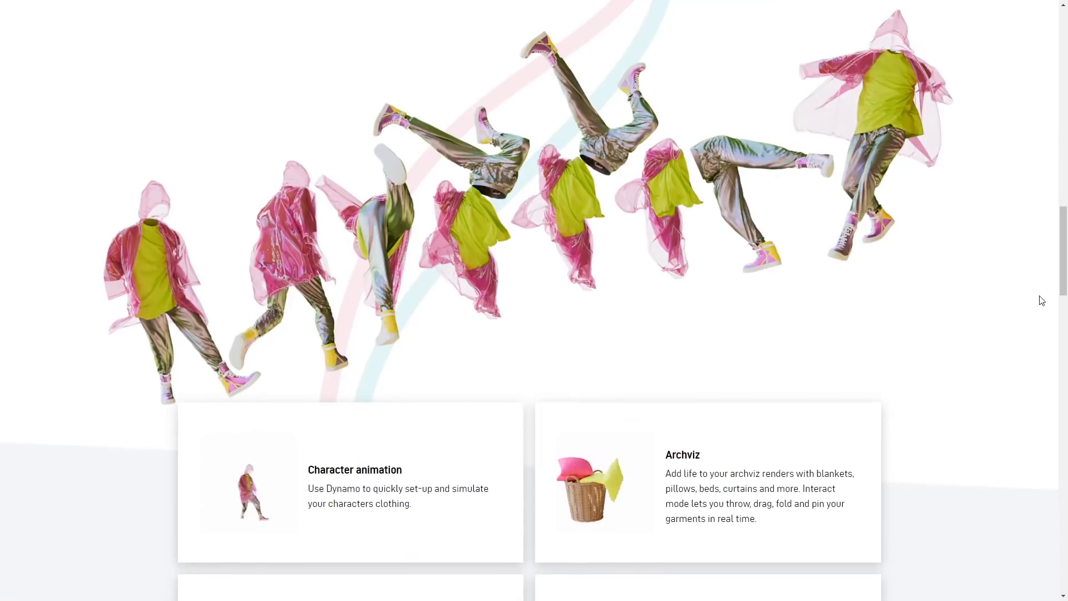
scroll(down, 3)
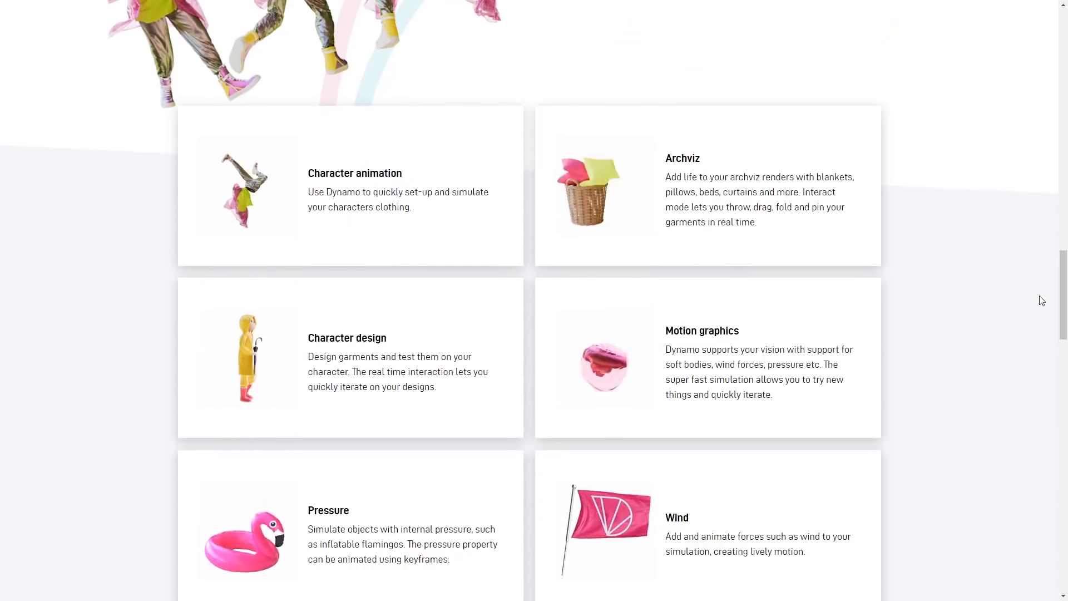
scroll(down, 3)
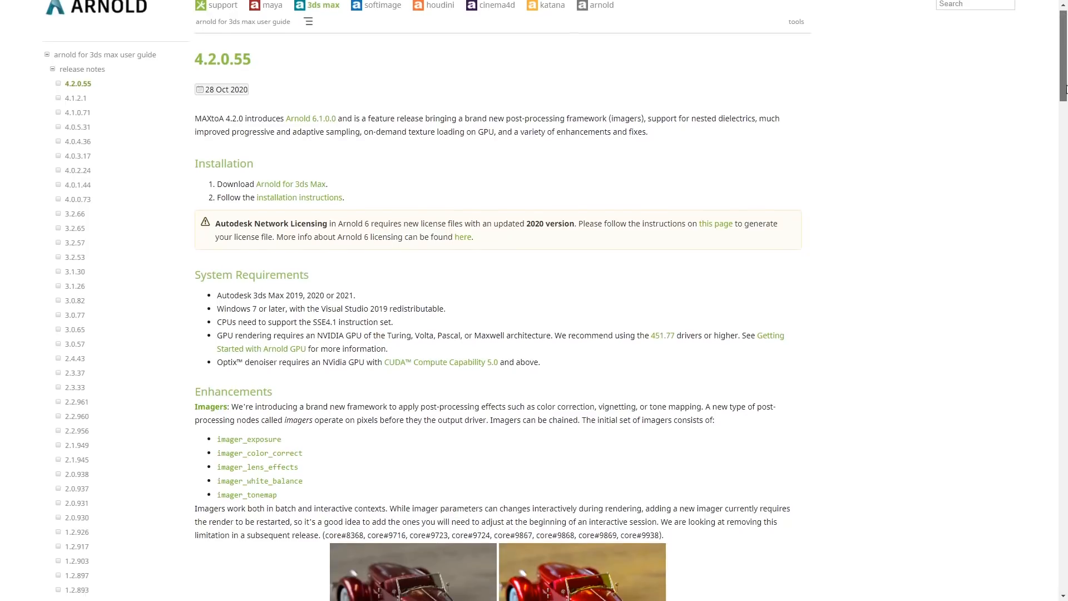
Scroll the MAXtoA 4.2.0.55 release notes past Enhancements to GPU Enhancements and Incompatible Changes.
scroll(down, 3)
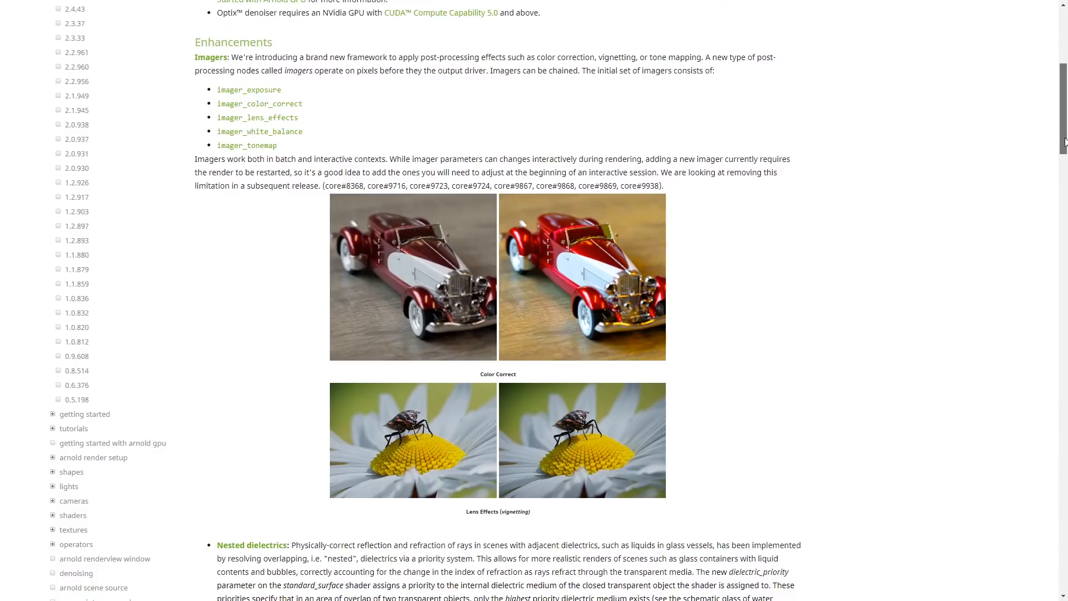
scroll(down, 3)
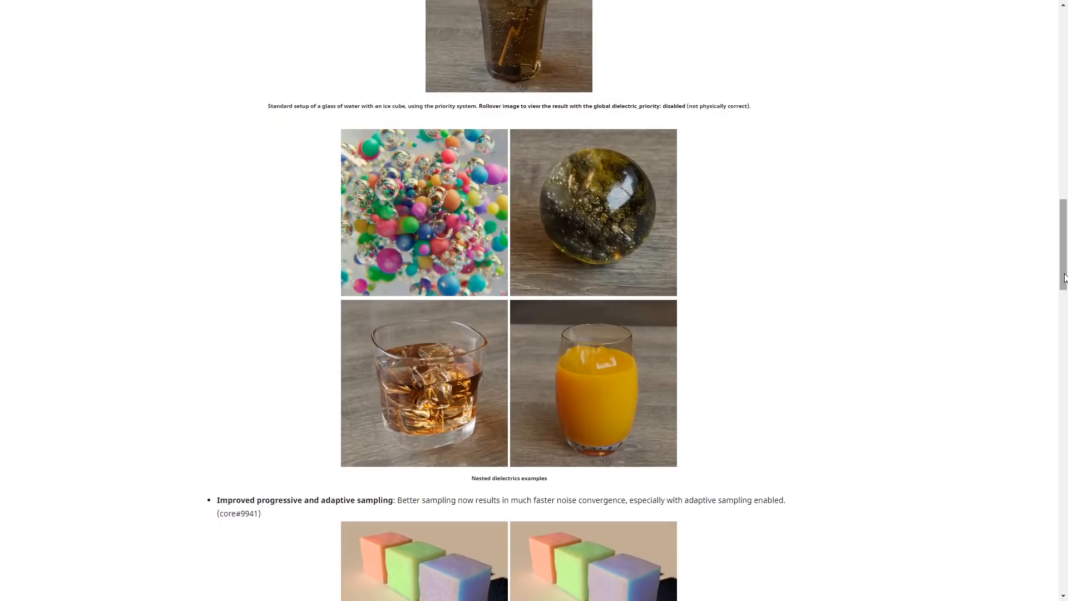
scroll(down, 3)
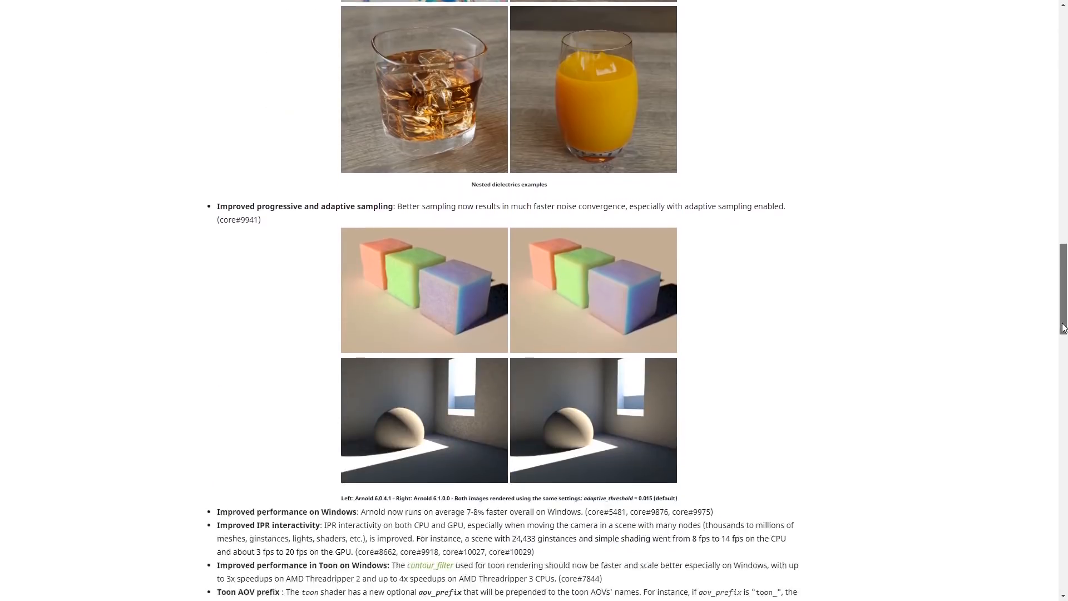
scroll(down, 3)
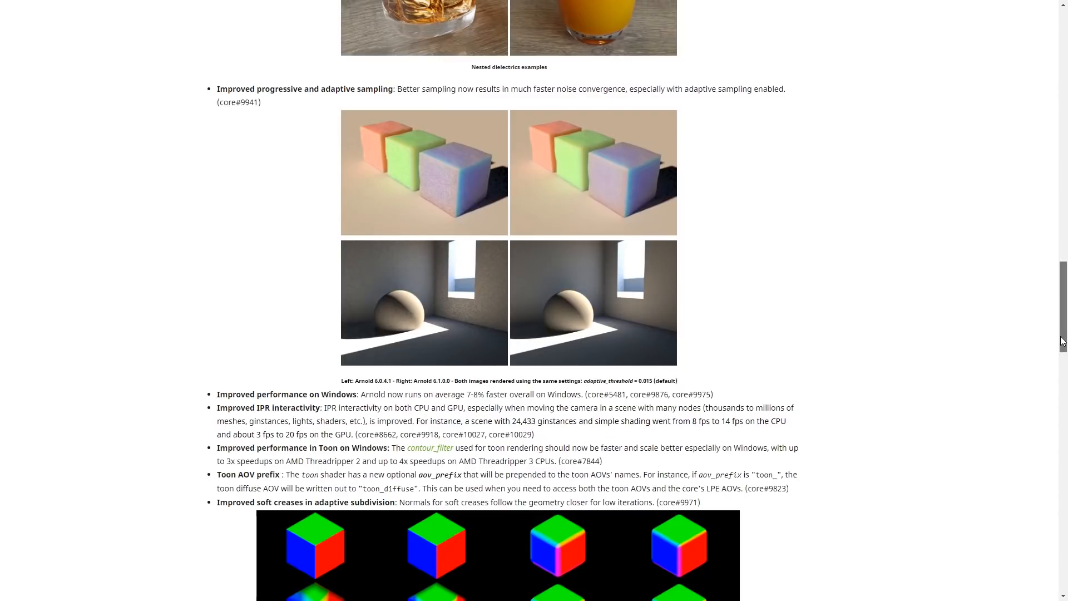
scroll(down, 3)
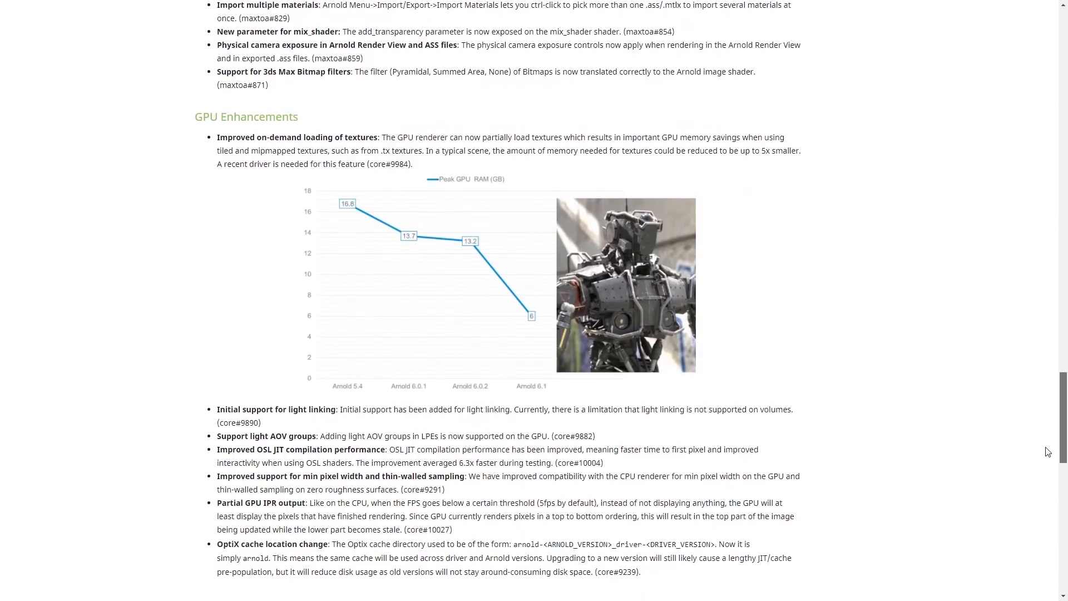
scroll(down, 3)
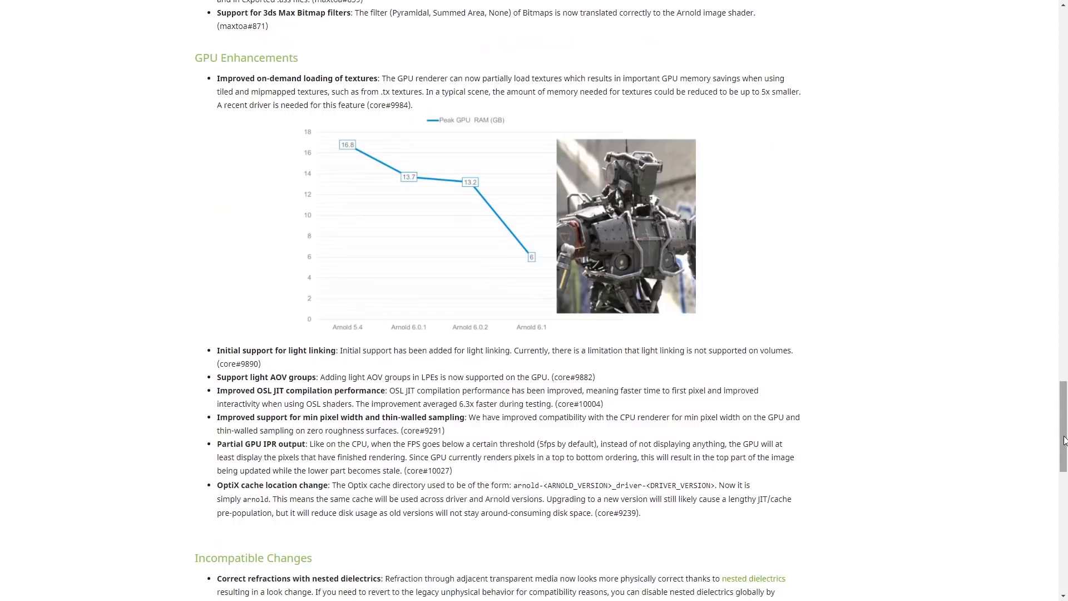
scroll(down, 3)
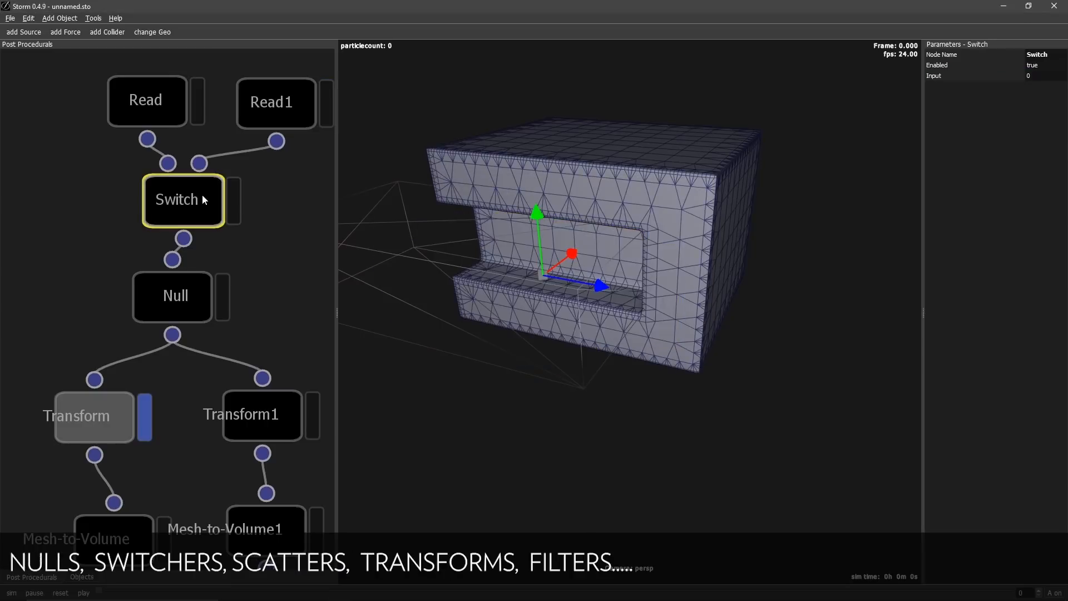
Play the Storm 0.4.9 demo showing the node graph and the sparse smoke solver.
click(94, 415)
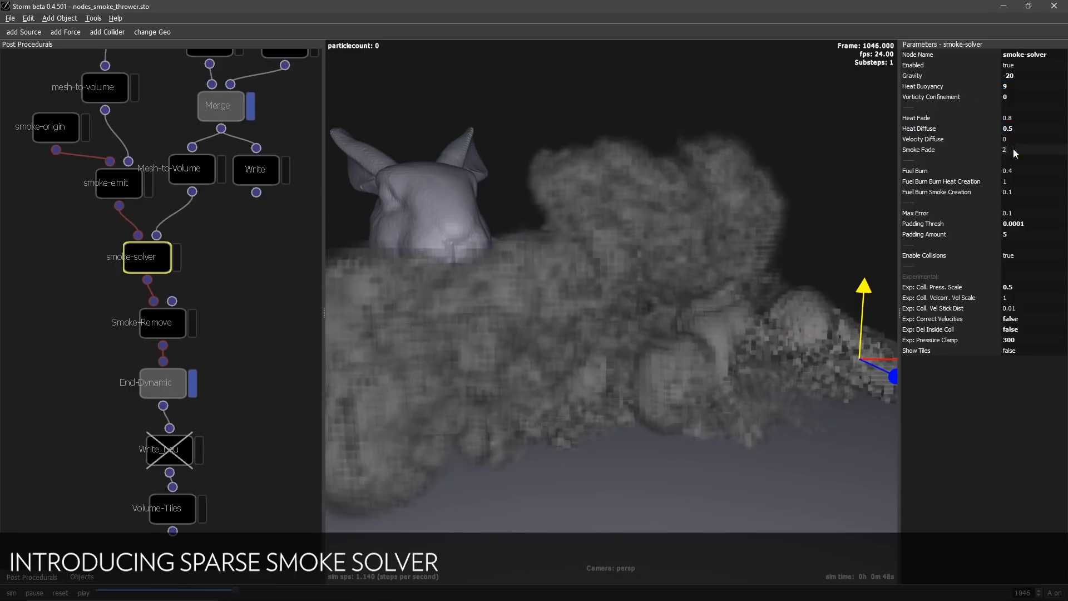
click(1032, 171)
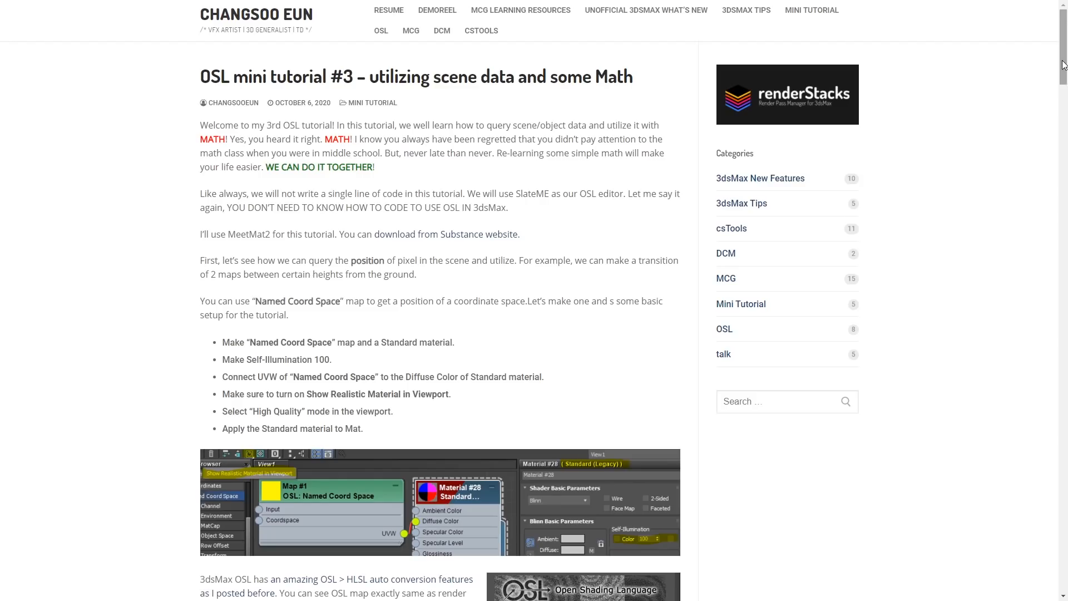
Scroll the OSL mini tutorial #3 post down to the Range/Remapper gradient screenshots.
scroll(down, 3)
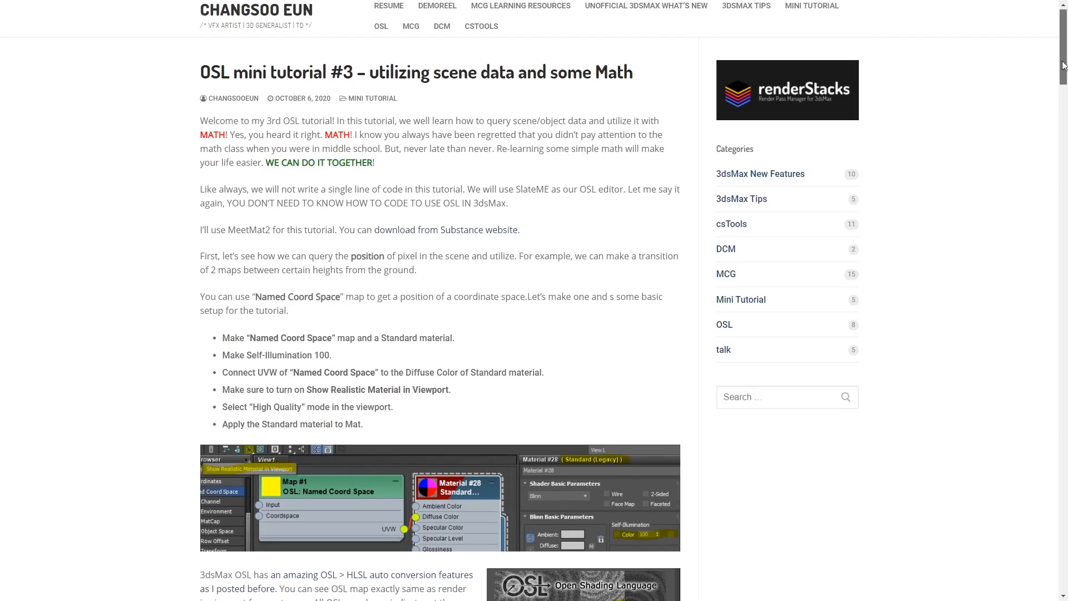
scroll(down, 3)
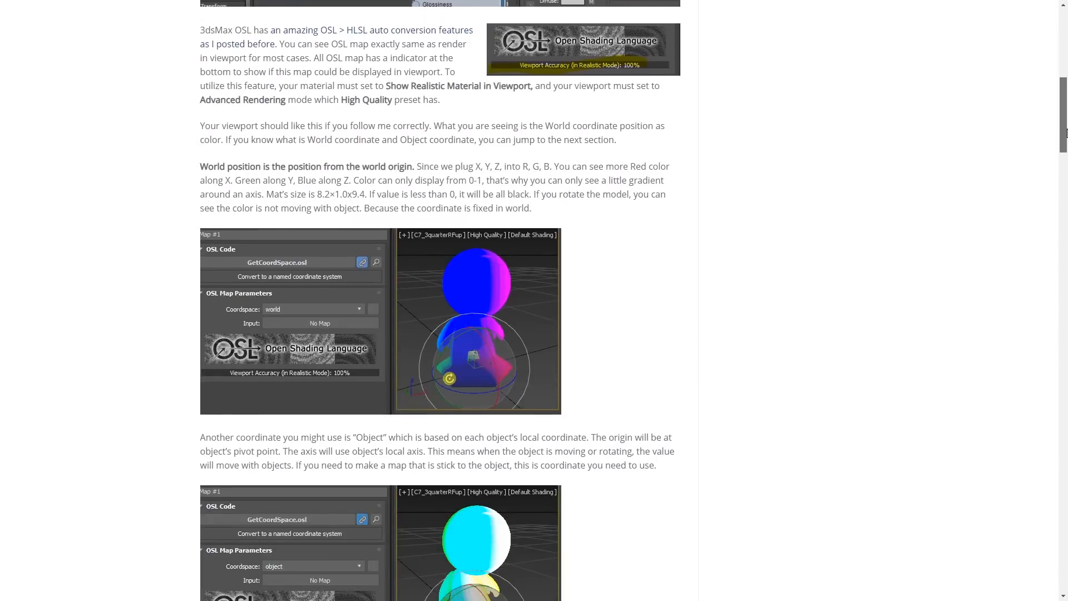
scroll(down, 3)
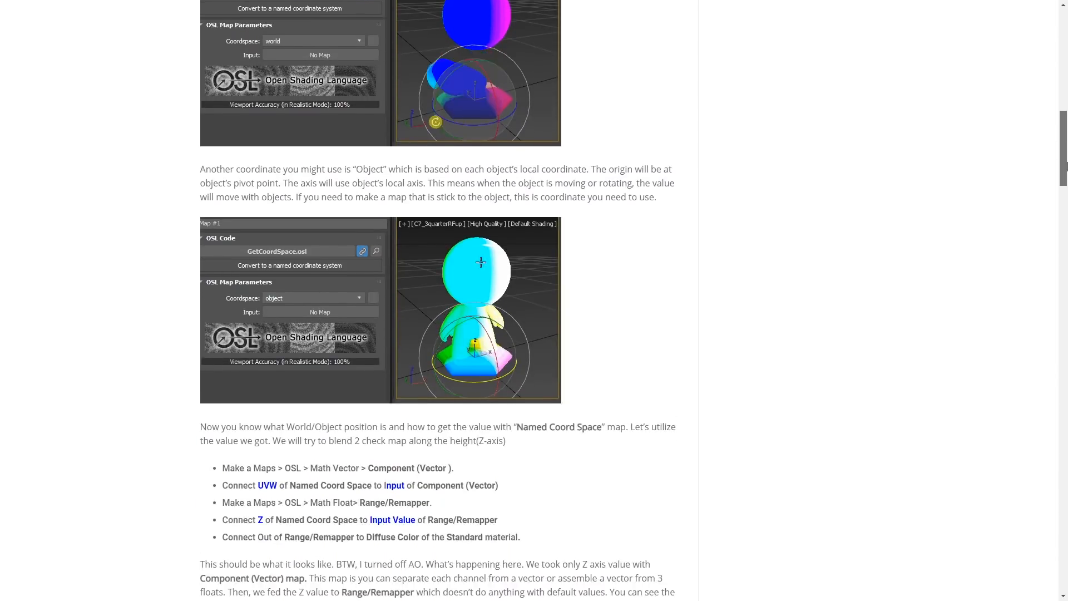
scroll(down, 3)
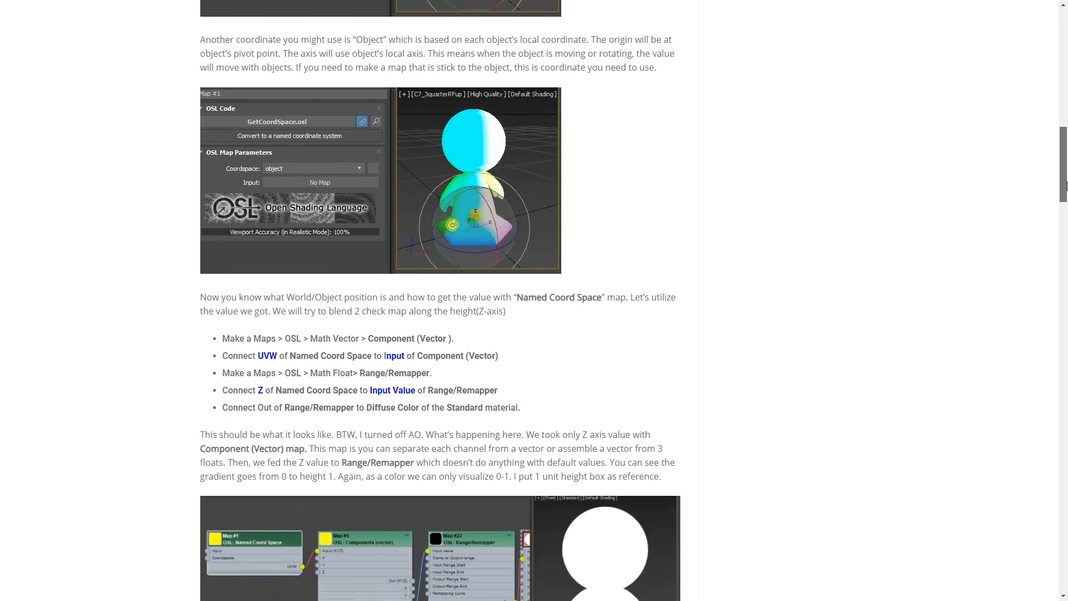
scroll(down, 3)
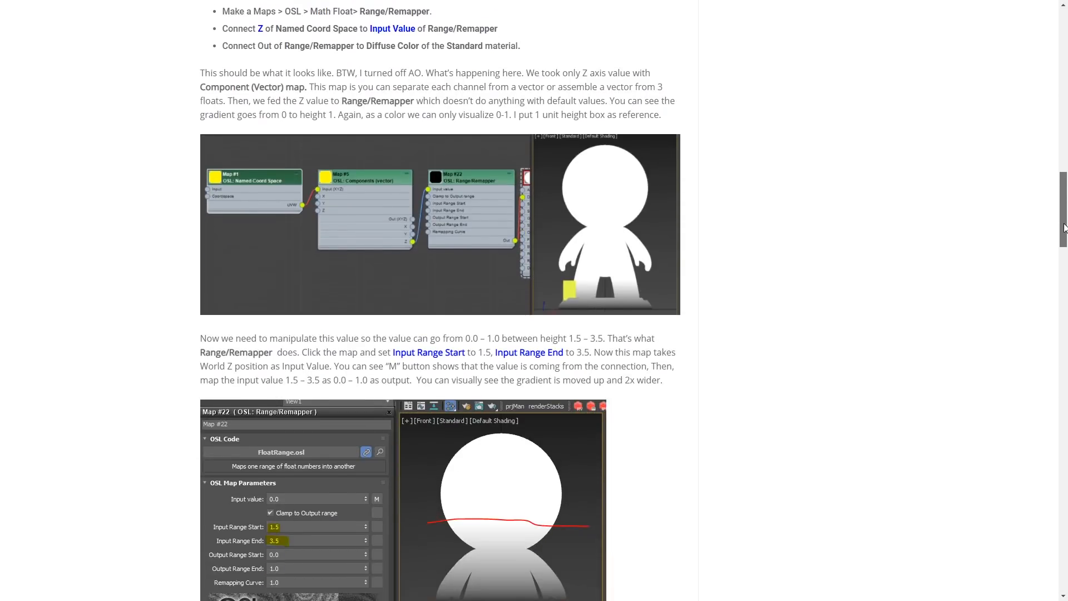
scroll(down, 3)
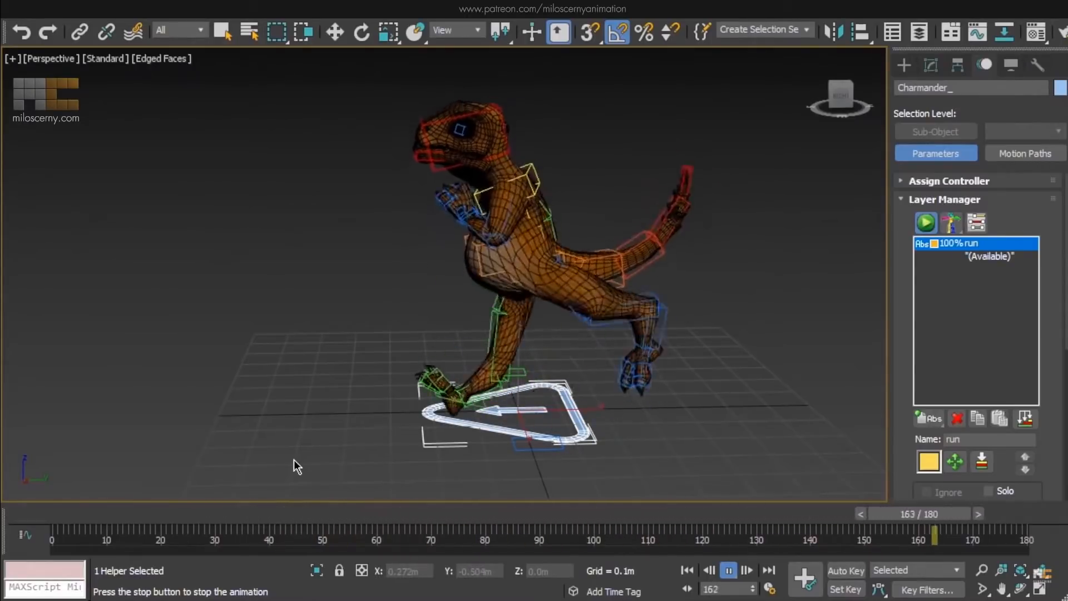
Play the 3ds Max clip of the dinosaur rig's run layer animation.
click(728, 569)
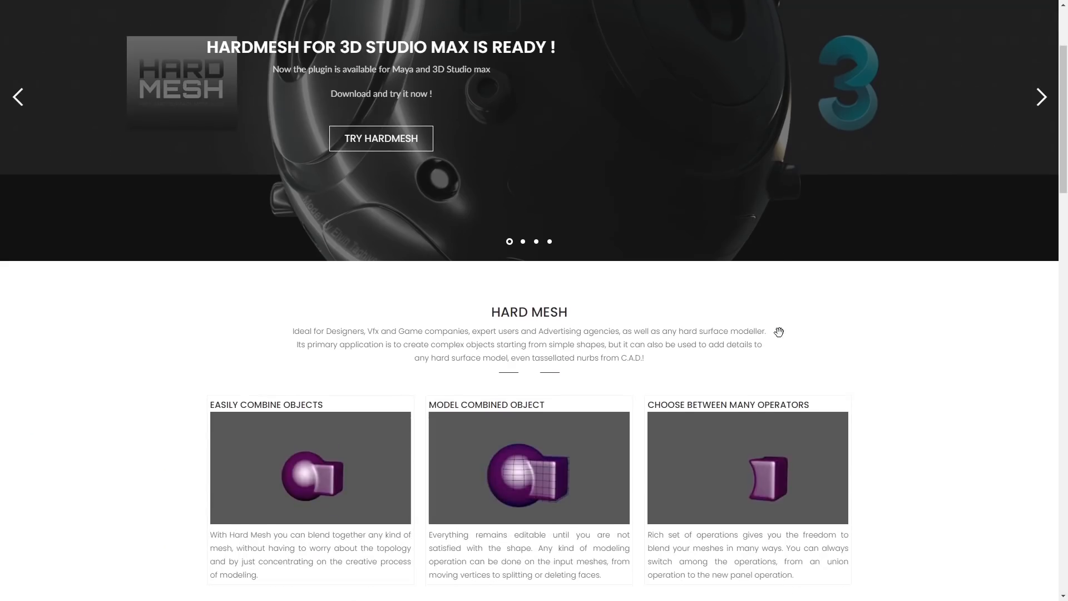
scroll(down, 3)
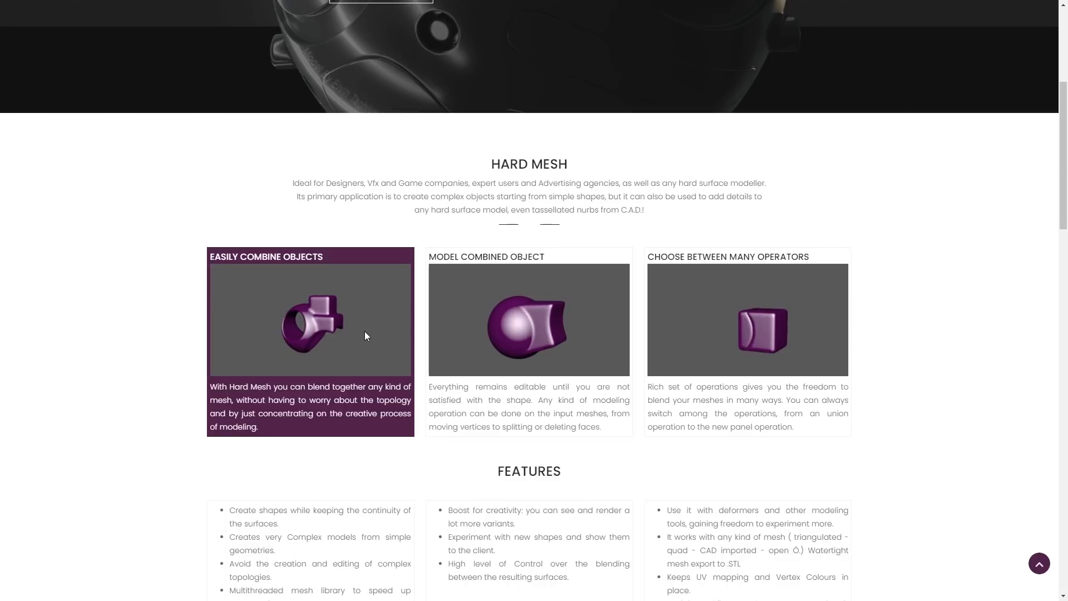
scroll(up, 3)
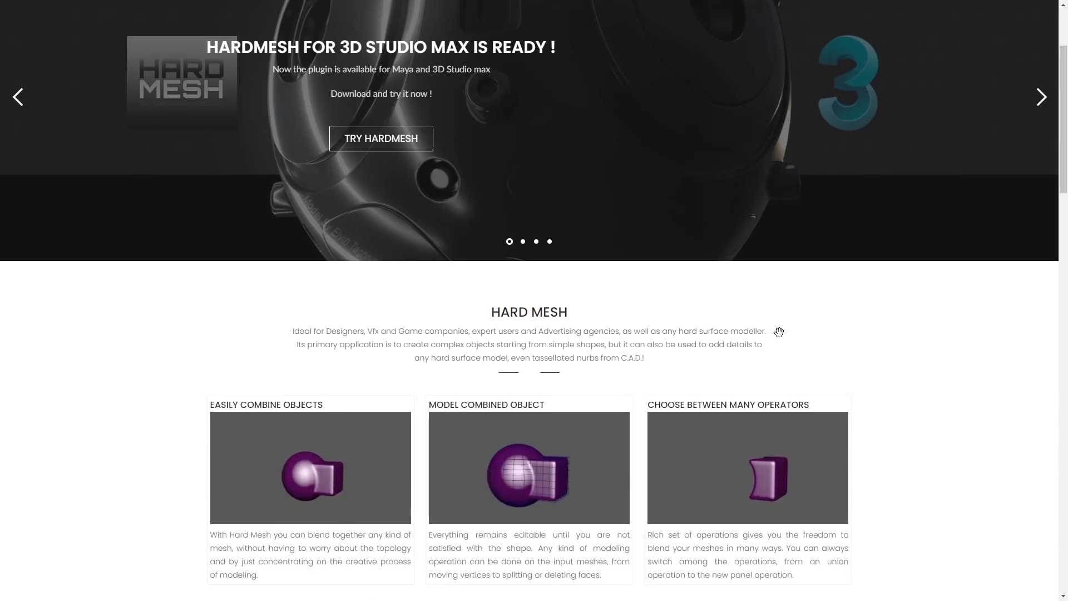
scroll(down, 3)
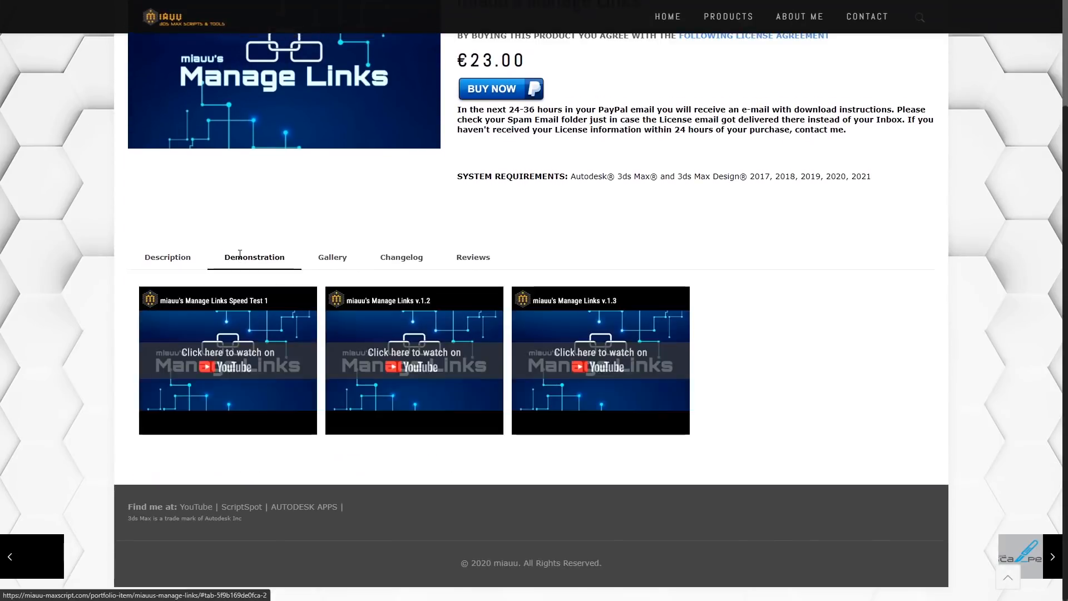
Show the Demonstration videos on the miauu Manage Links product page.
click(227, 360)
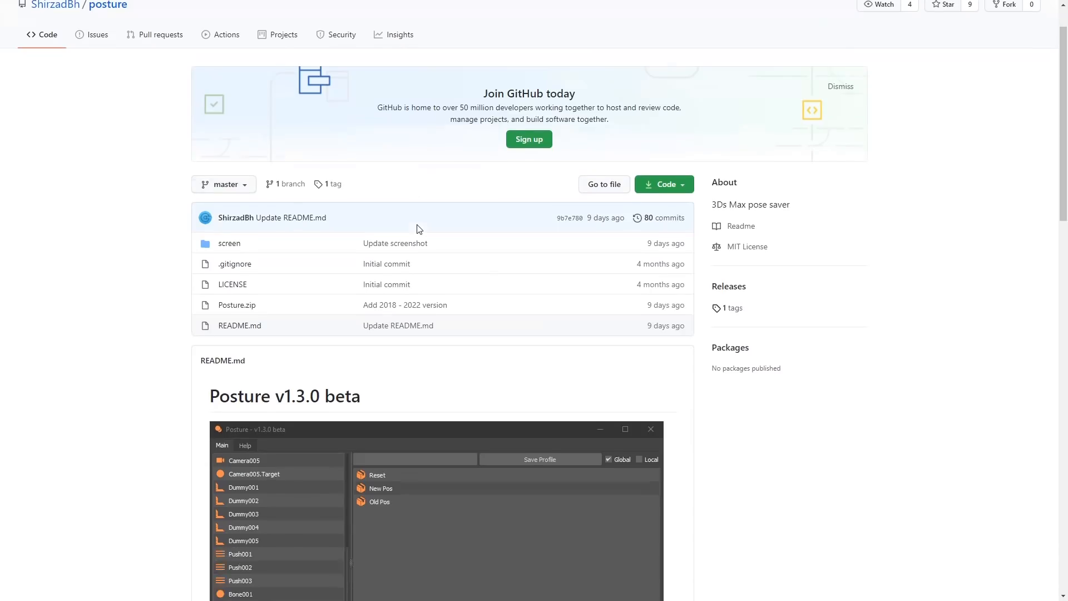
Scroll the Posture GitHub repository down to the README on saving object positions.
scroll(down, 3)
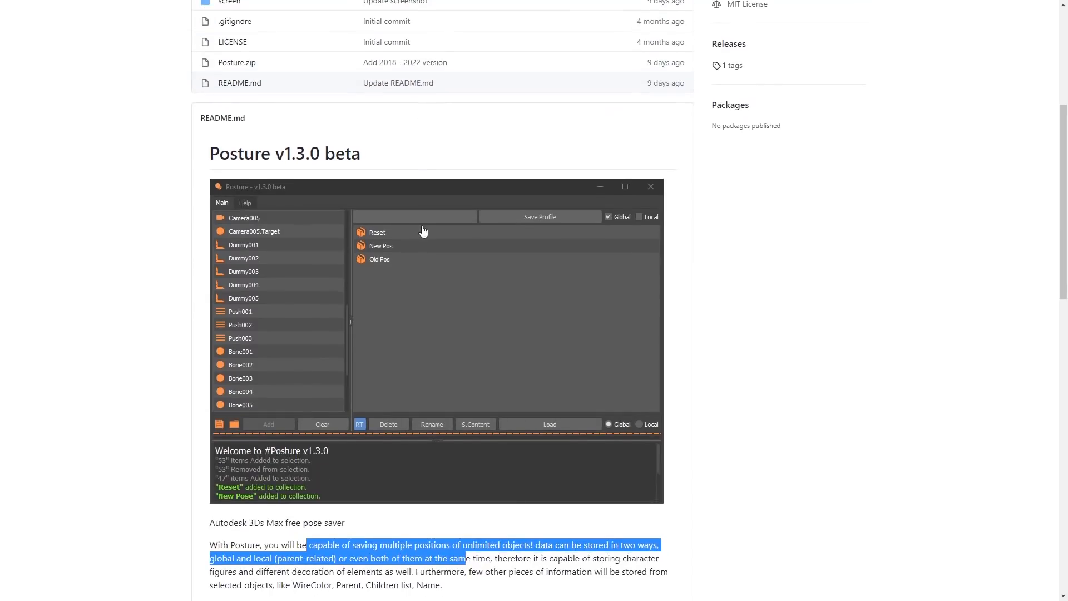
mouse_move(726, 207)
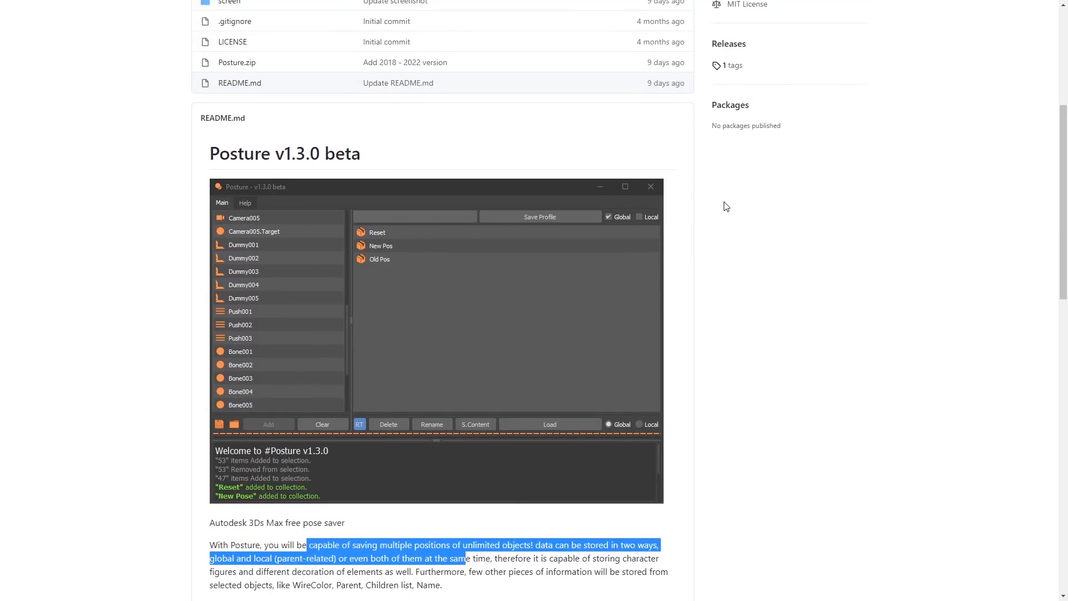
scroll(down, 3)
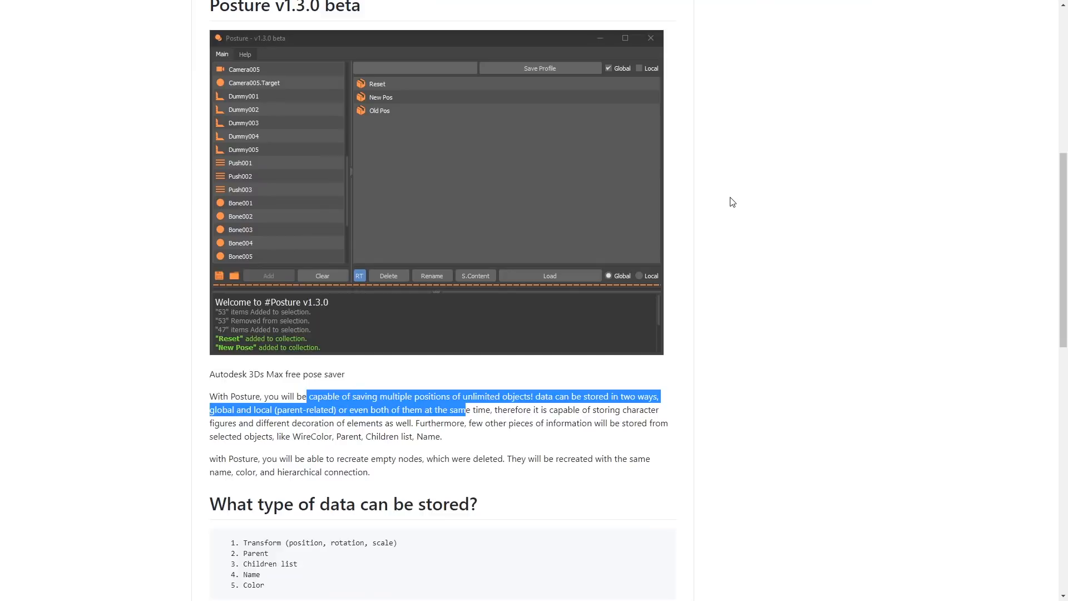
mouse_move(767, 180)
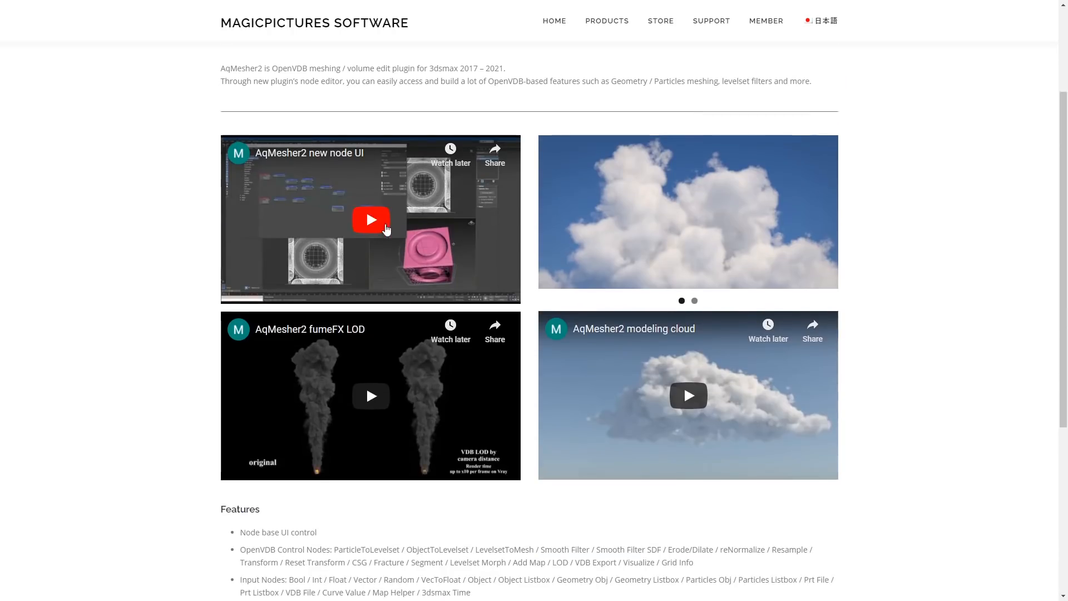
Start the AqMesher2 new node UI YouTube video.
click(371, 219)
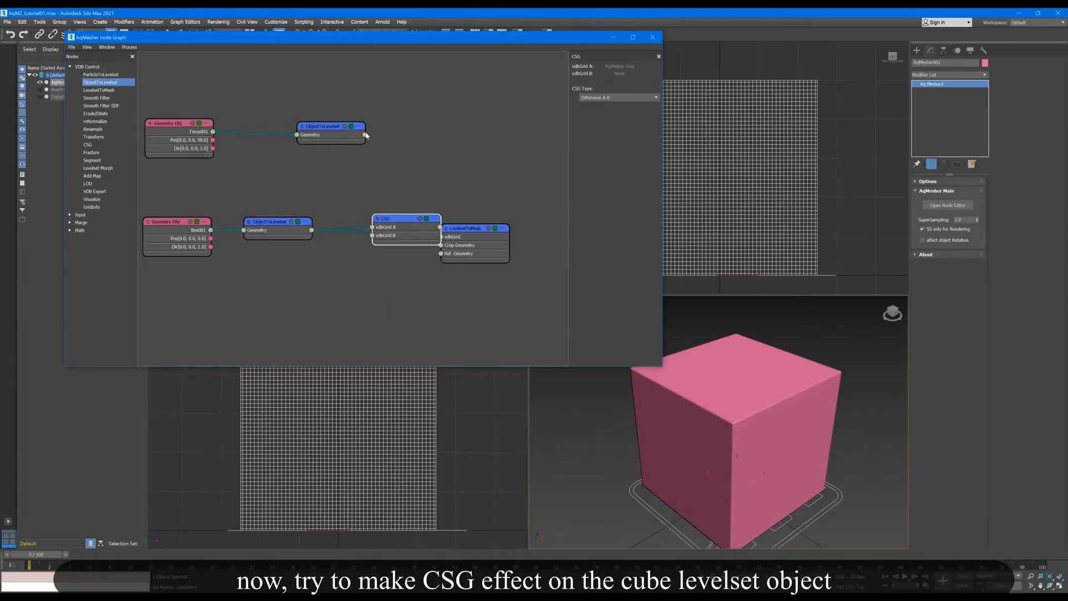
click(504, 226)
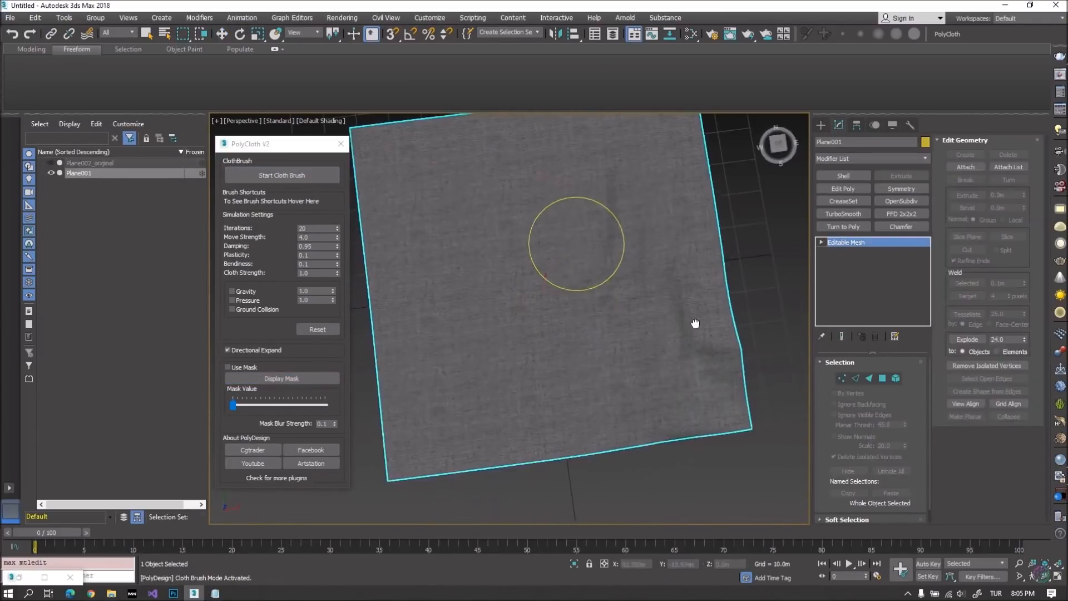
Play the PolyCloth V2 clip with Start Cloth Brush sculpting Plane001.
click(232, 300)
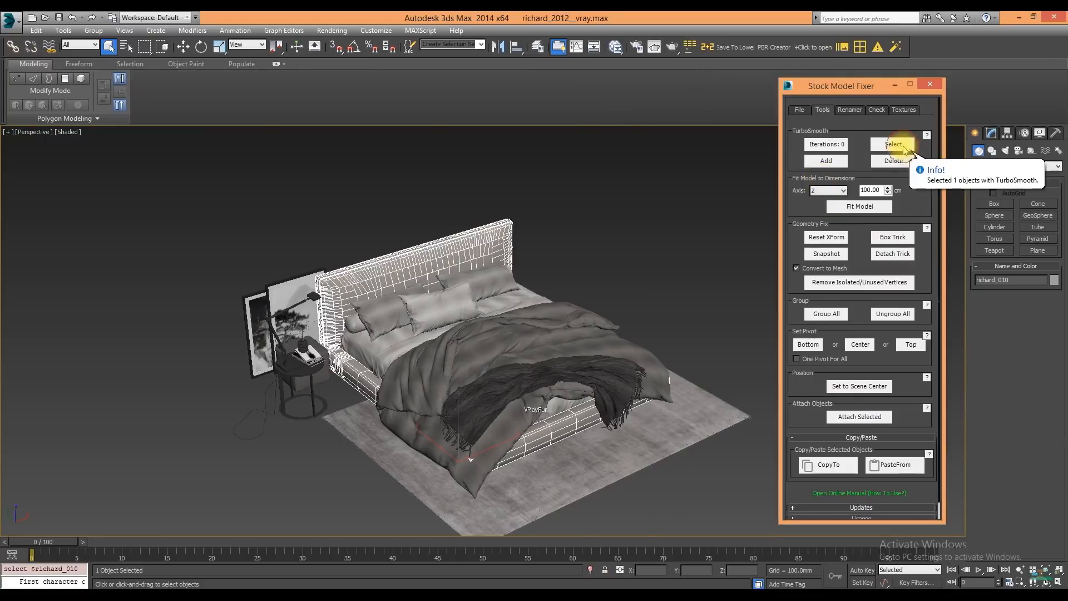
Select and isolate the bed frame, add TurboSmooth via Stock Model Fixer, and toggle edged faces with F4.
click(892, 144)
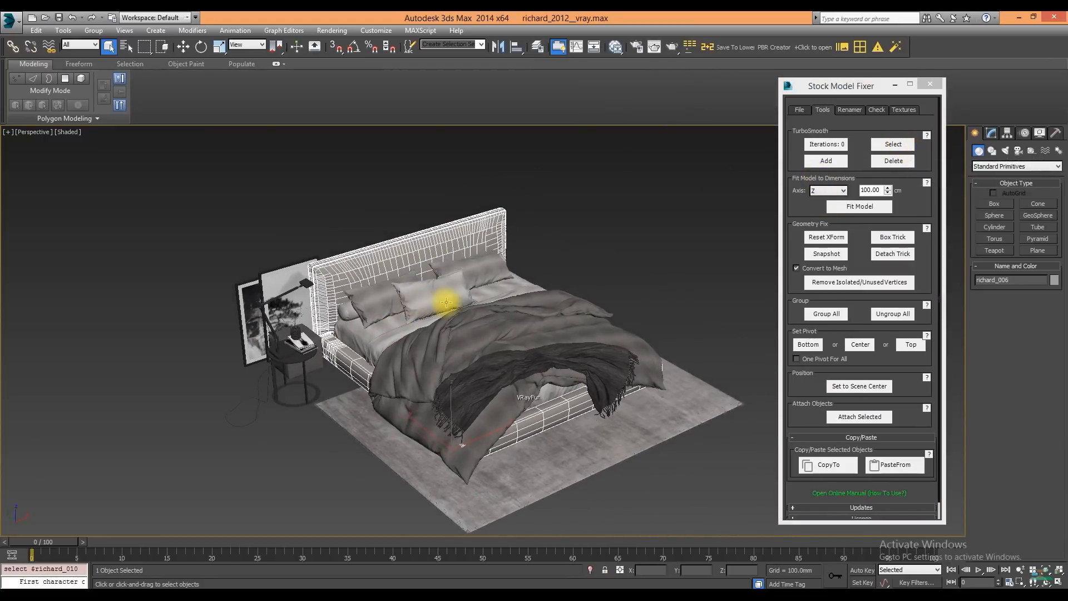
click(991, 133)
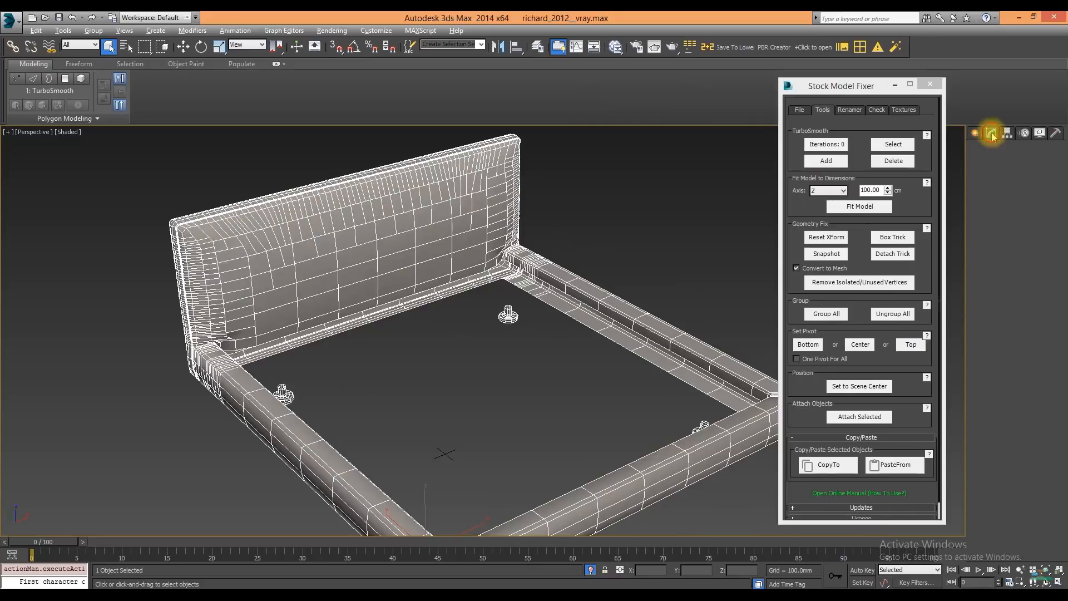
click(975, 133)
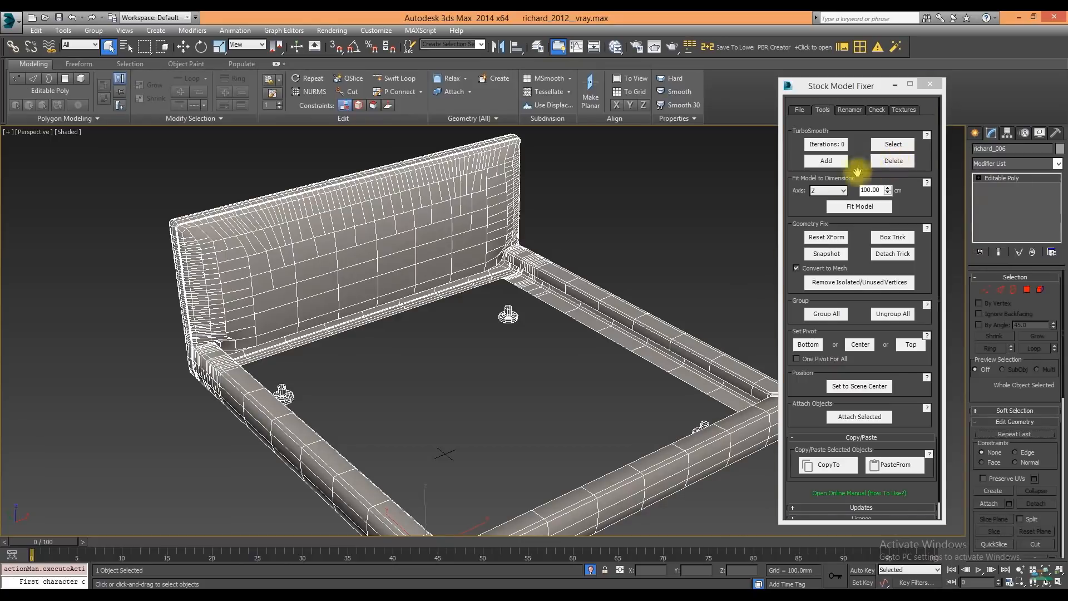
click(826, 160)
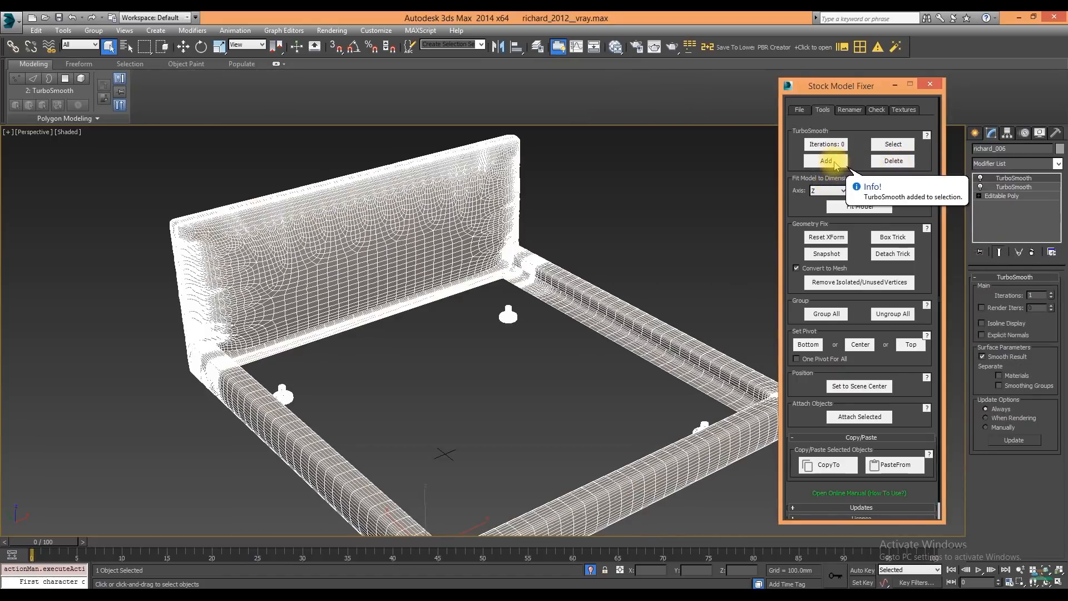
key(F4)
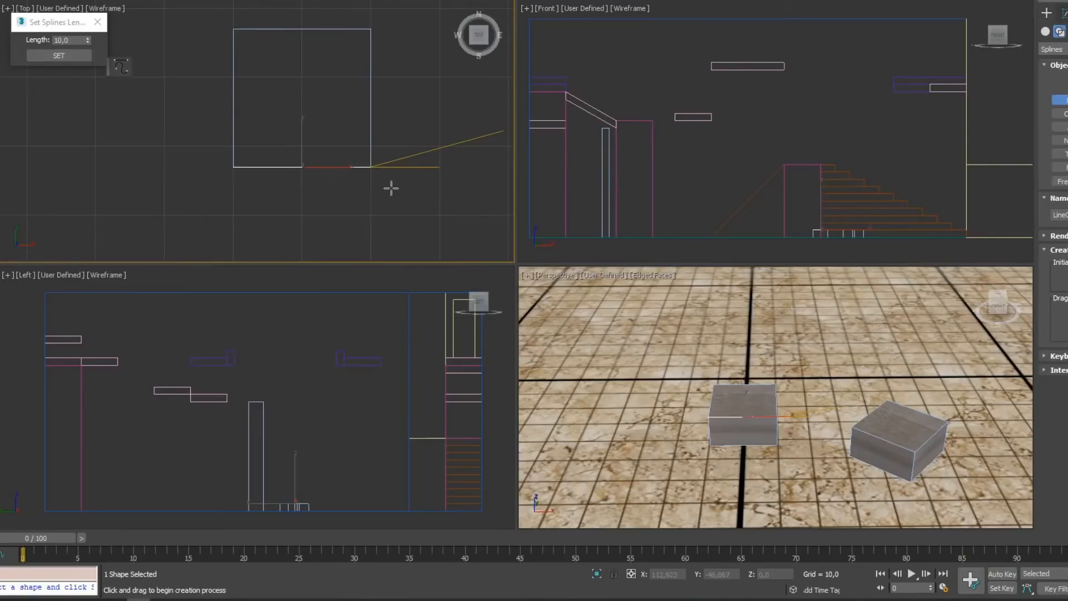
Select the current spline length value in Set Splines Length, ready to enter 10.
triple_click(65, 40)
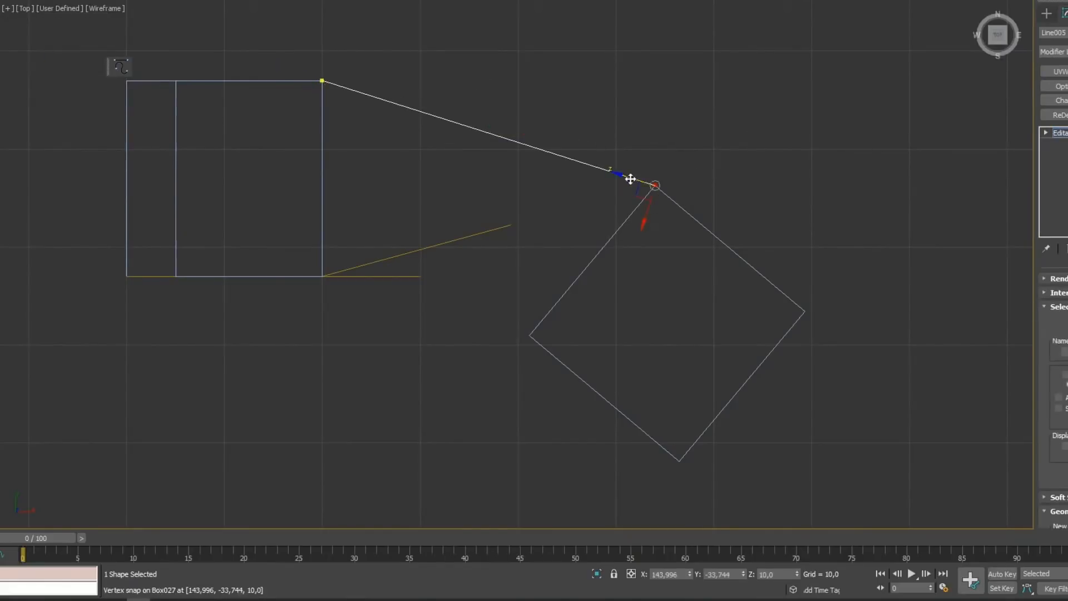
mouse_move(611, 190)
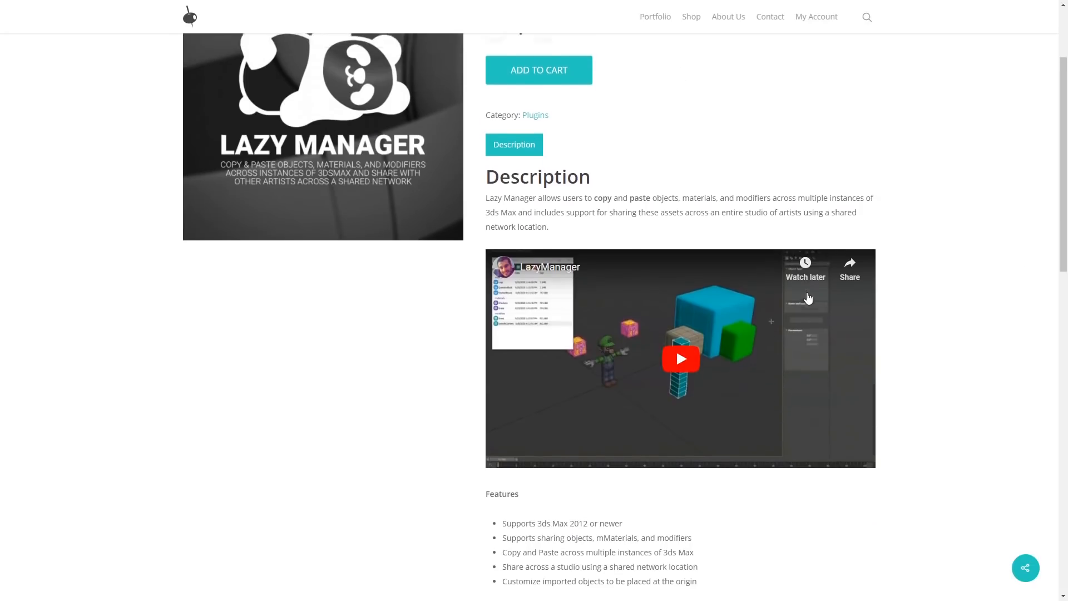
Paste QuestionBlock and Luigi from Lazy Manager and resolve the duplicate BlockQuestion name.
scroll(down, 3)
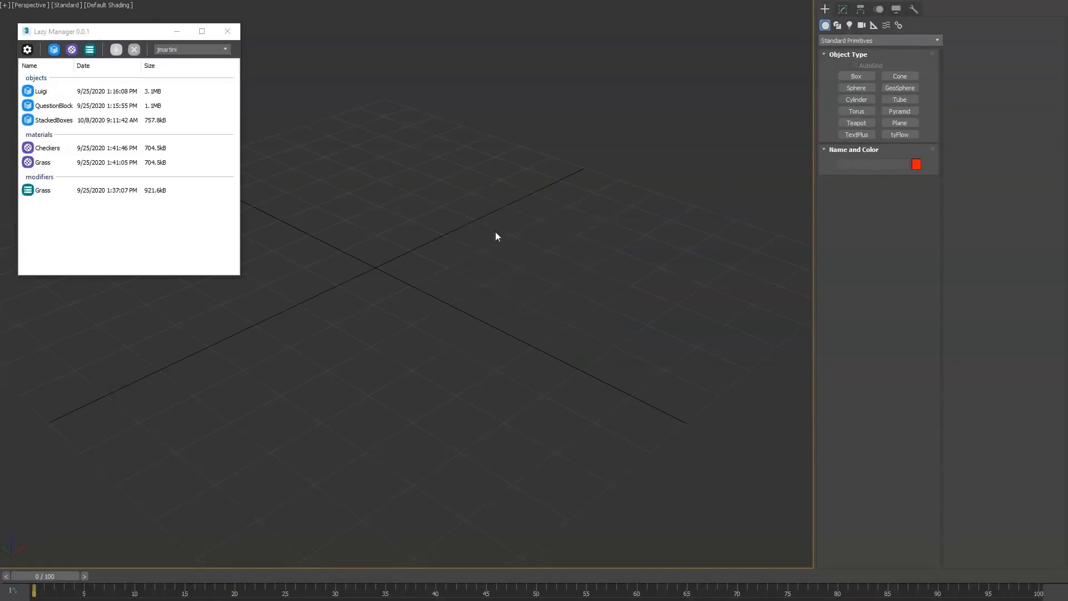
mouse_move(165, 122)
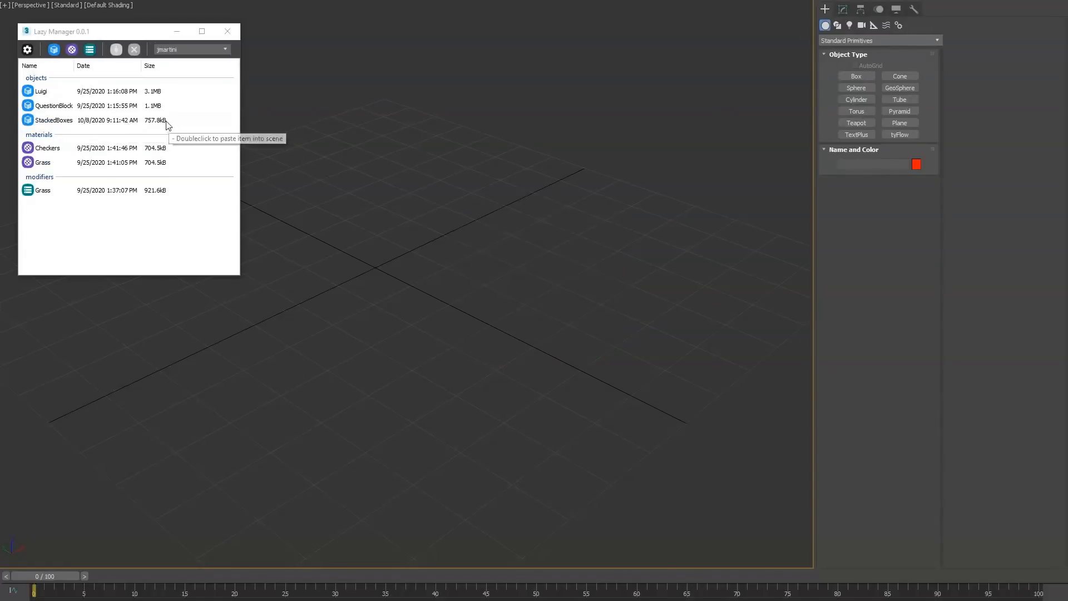
double_click(53, 120)
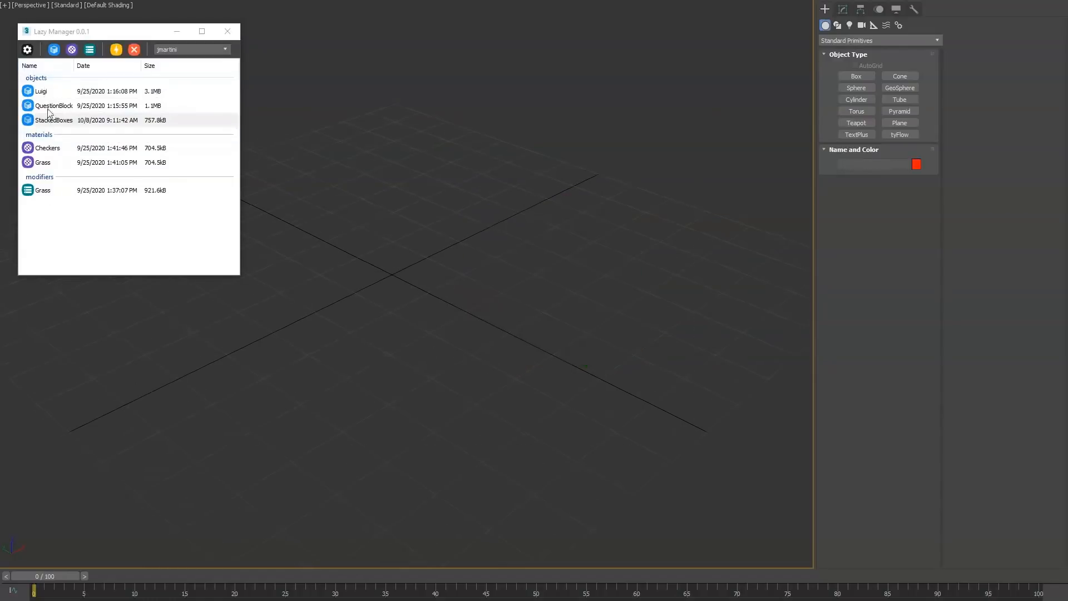
mouse_move(51, 95)
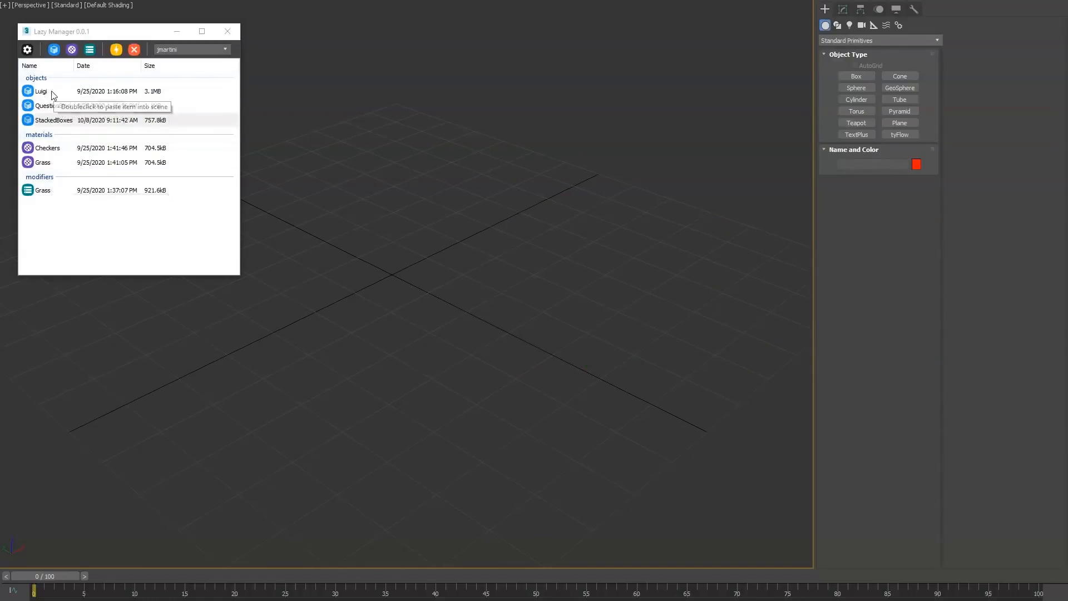
double_click(44, 106)
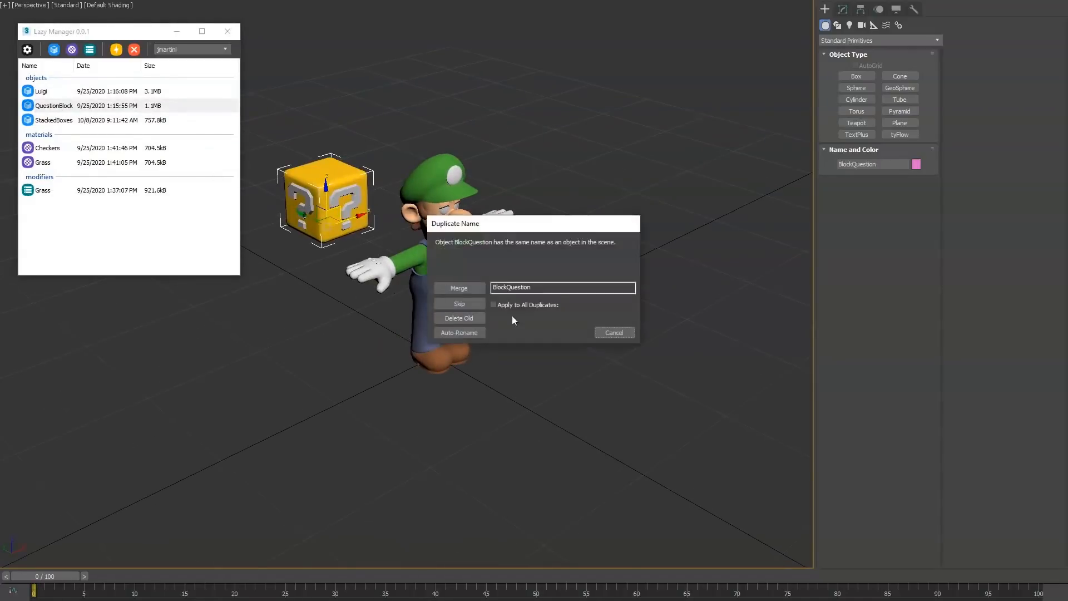
click(459, 287)
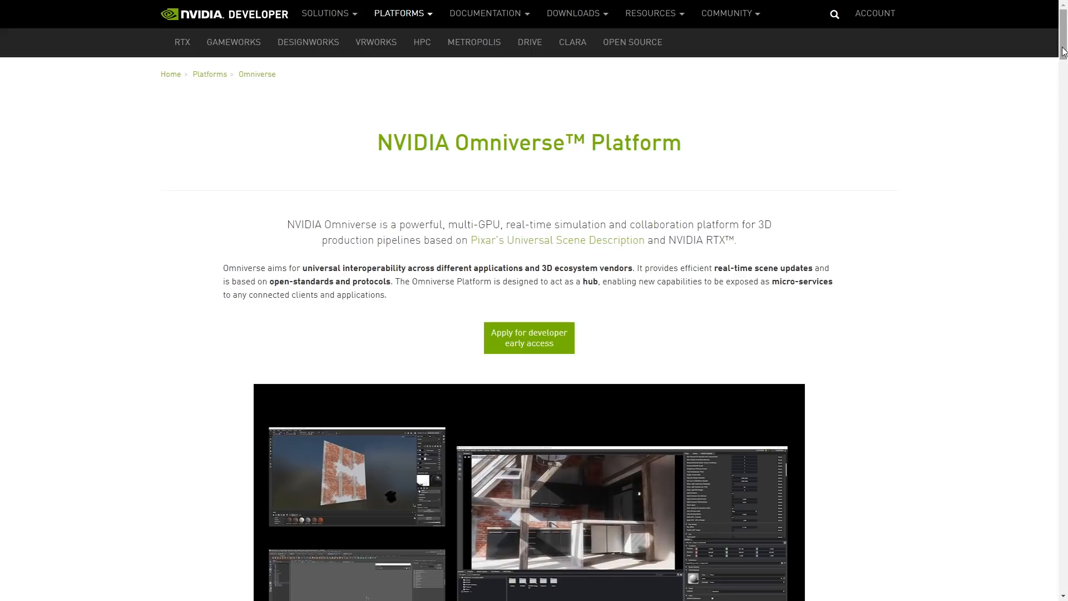
Scroll the NVIDIA Omniverse page down past its feature overview.
scroll(down, 3)
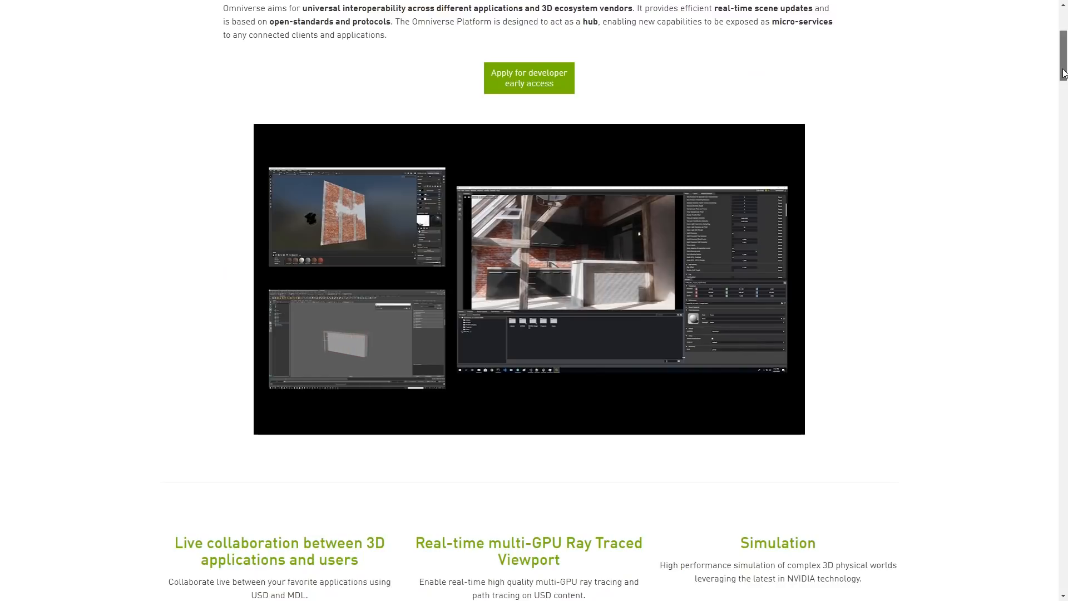
scroll(down, 3)
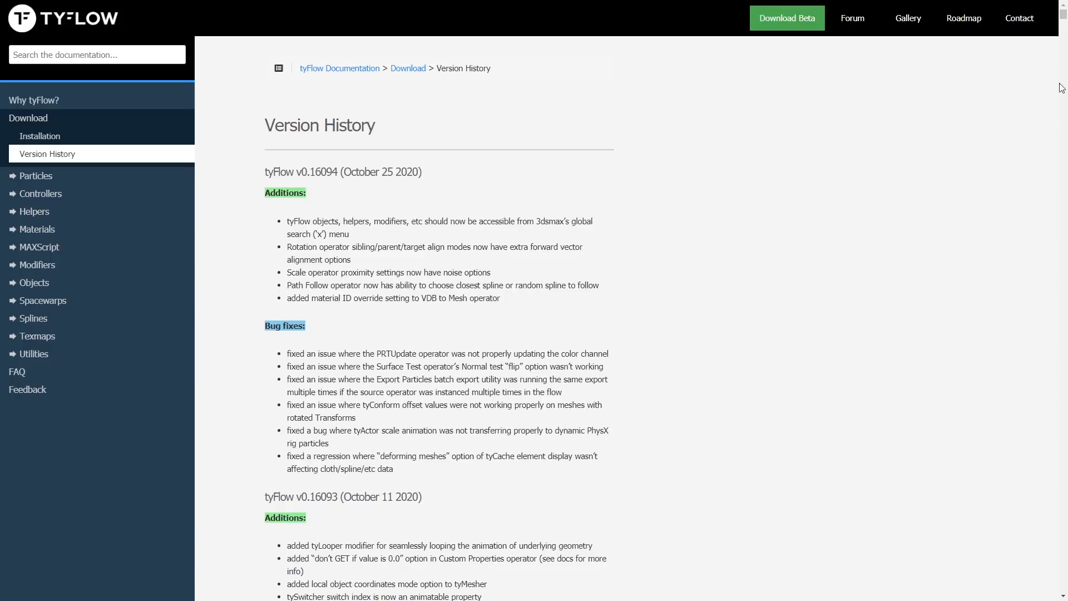
mouse_move(1060, 16)
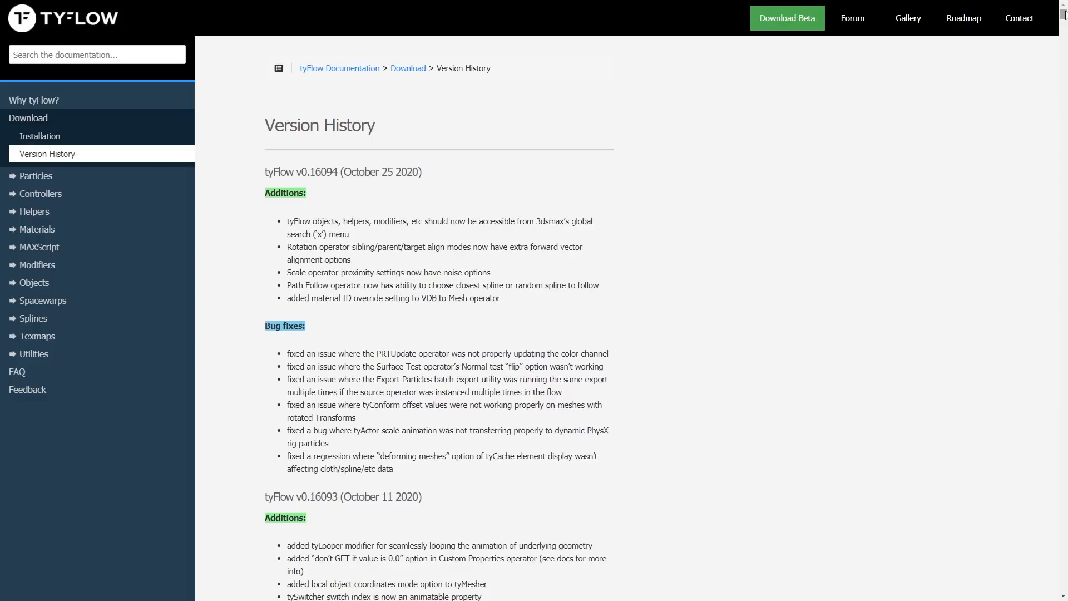
Scroll the tyFlow Version History page down to the v0.16093 Additions list.
scroll(down, 3)
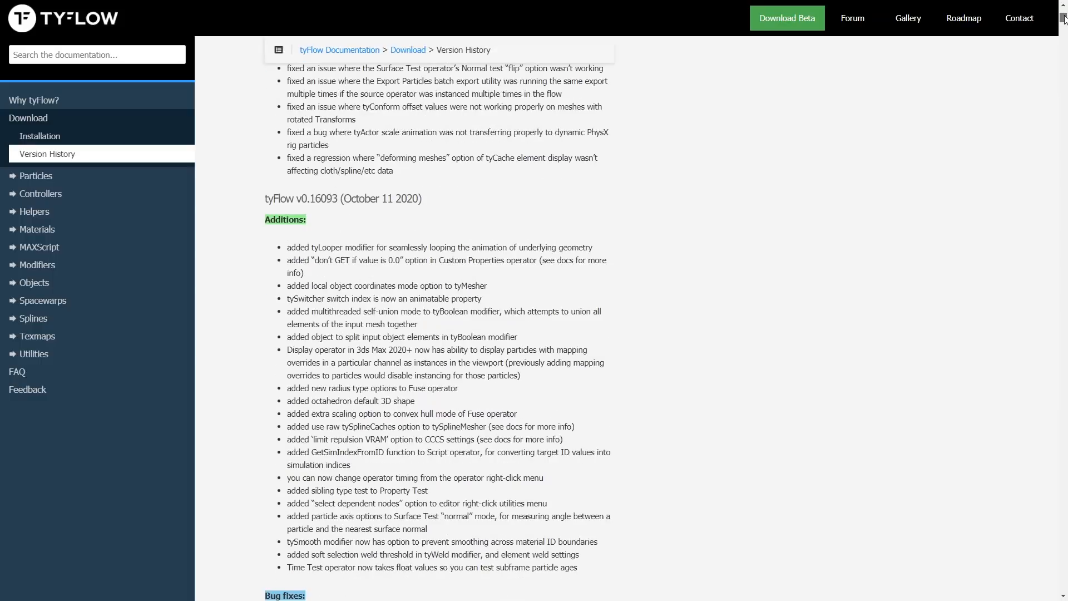
mouse_move(1046, 31)
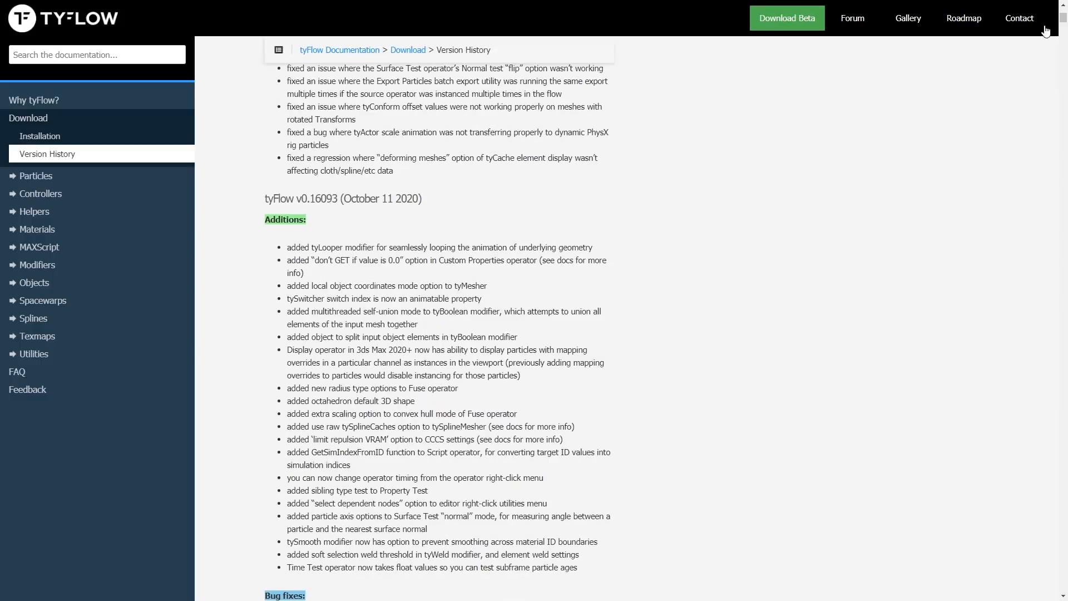
mouse_move(866, 110)
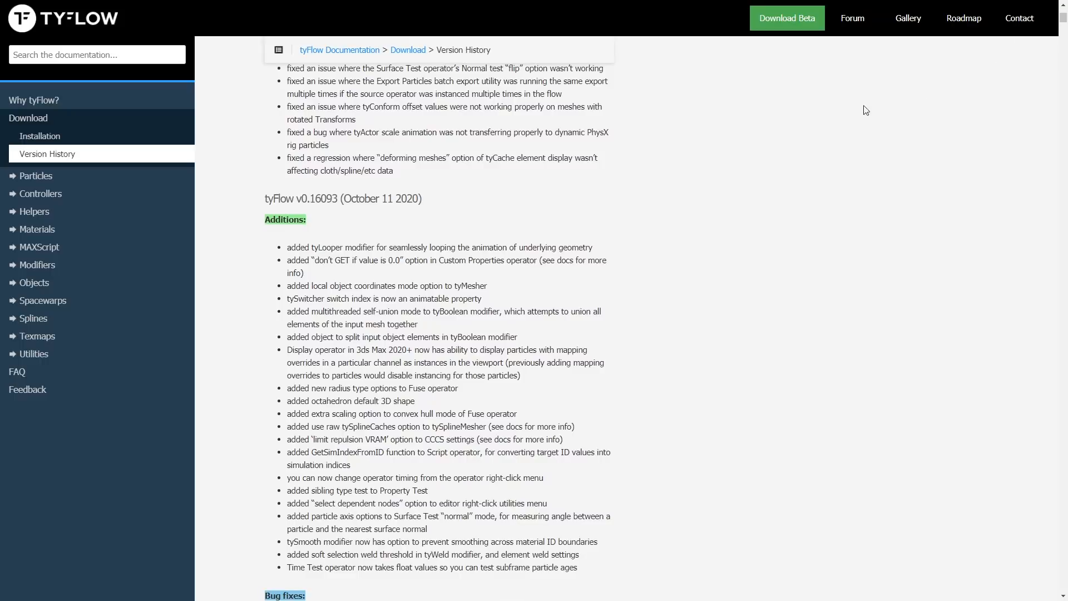
mouse_move(760, 178)
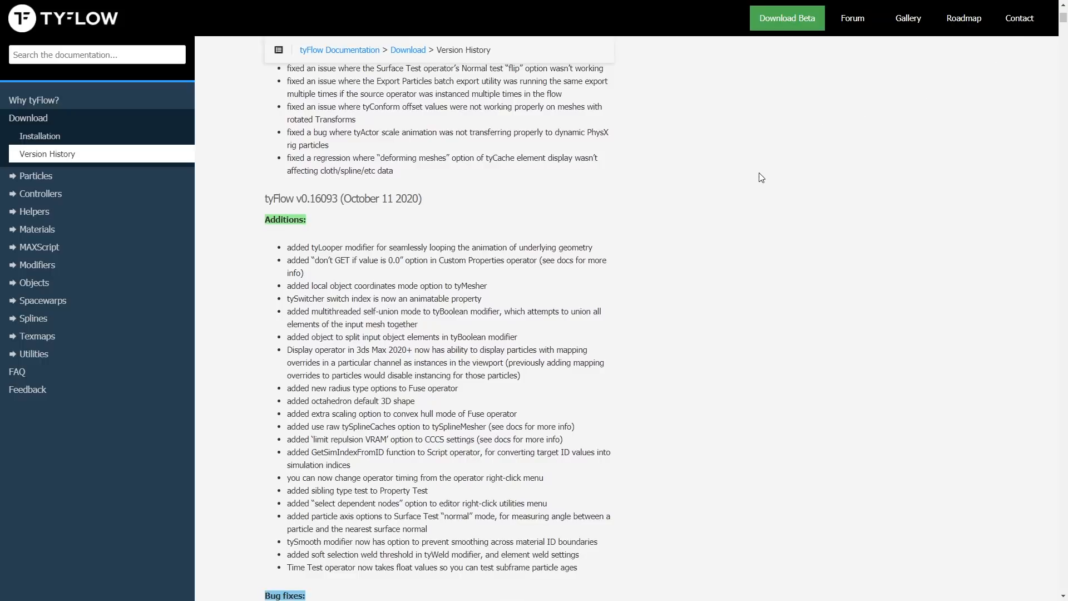
mouse_move(752, 187)
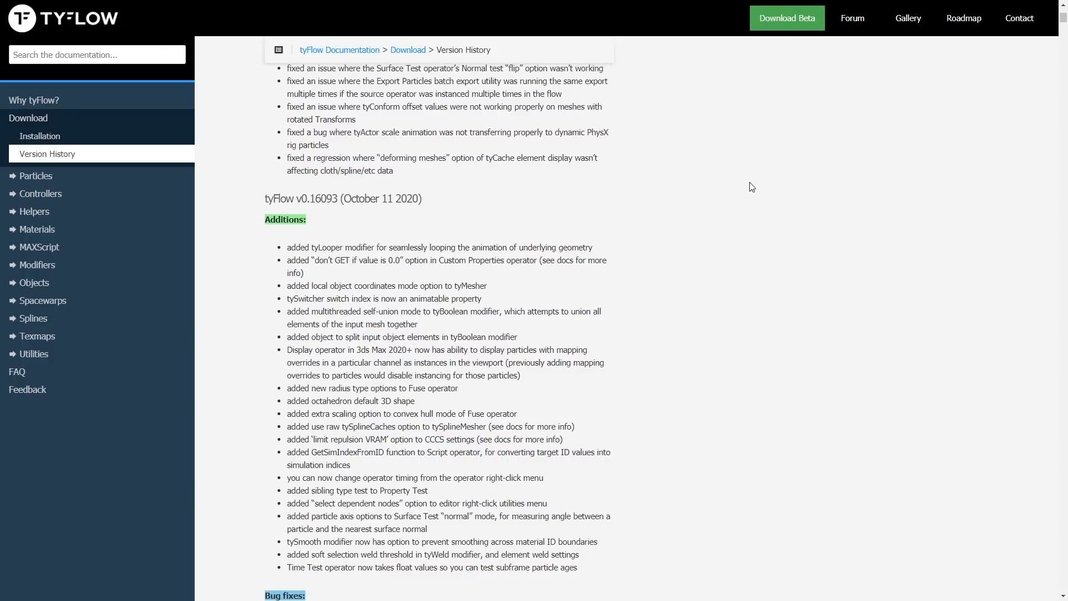
scroll(down, 3)
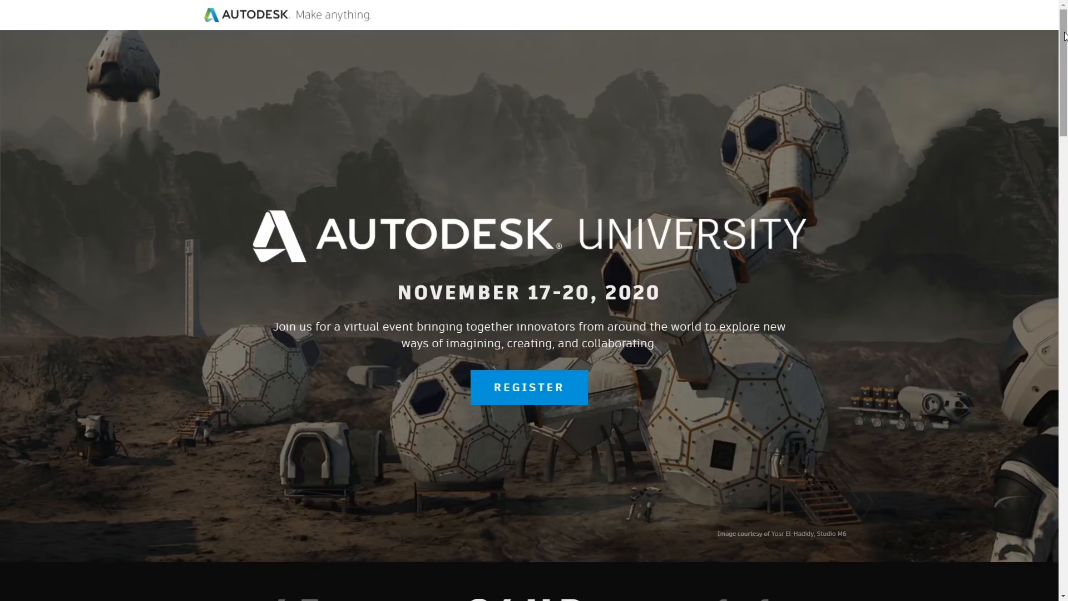
Scroll the Autodesk University 2020 page down to the classes section.
scroll(down, 3)
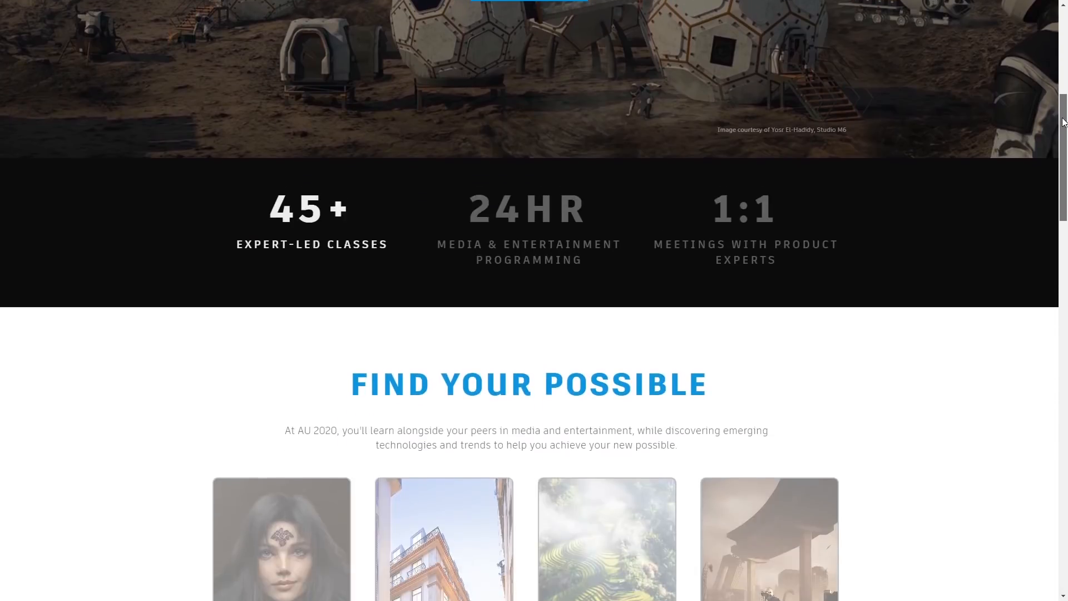
scroll(down, 3)
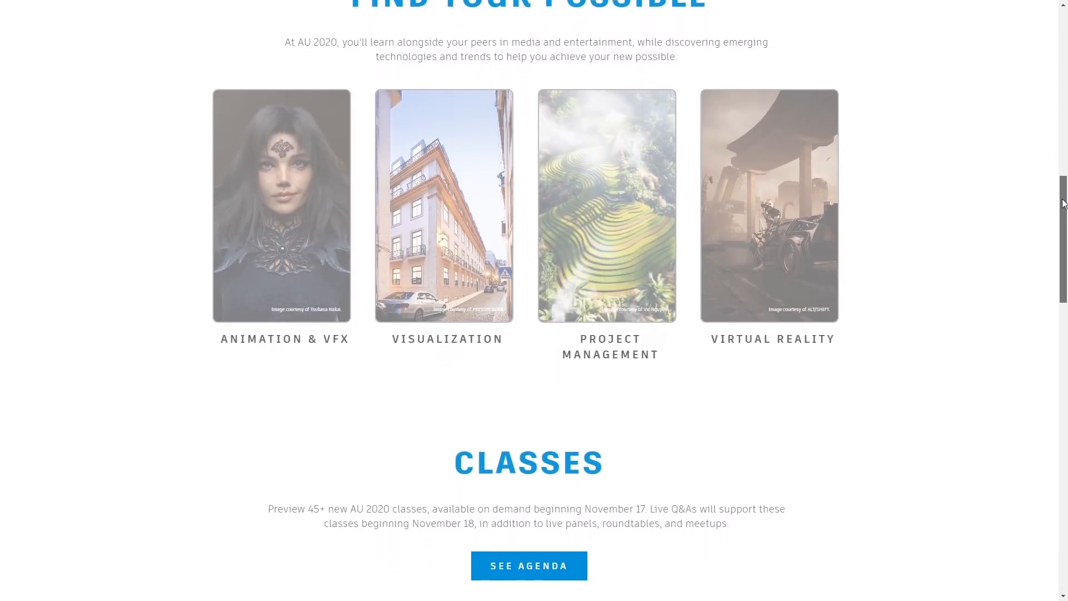
mouse_move(340, 167)
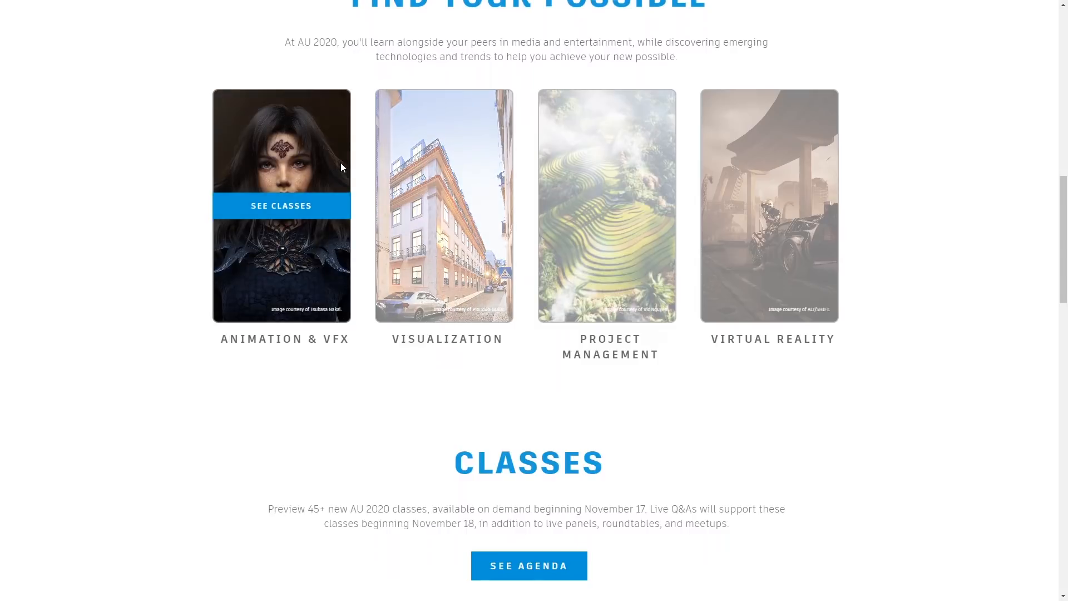
mouse_move(303, 196)
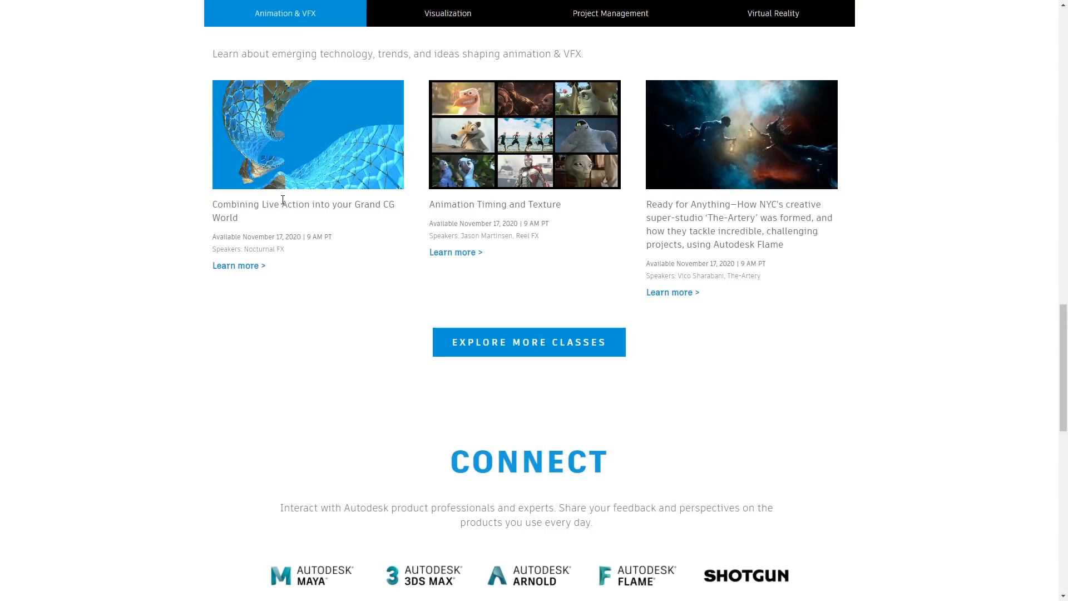
mouse_move(520, 103)
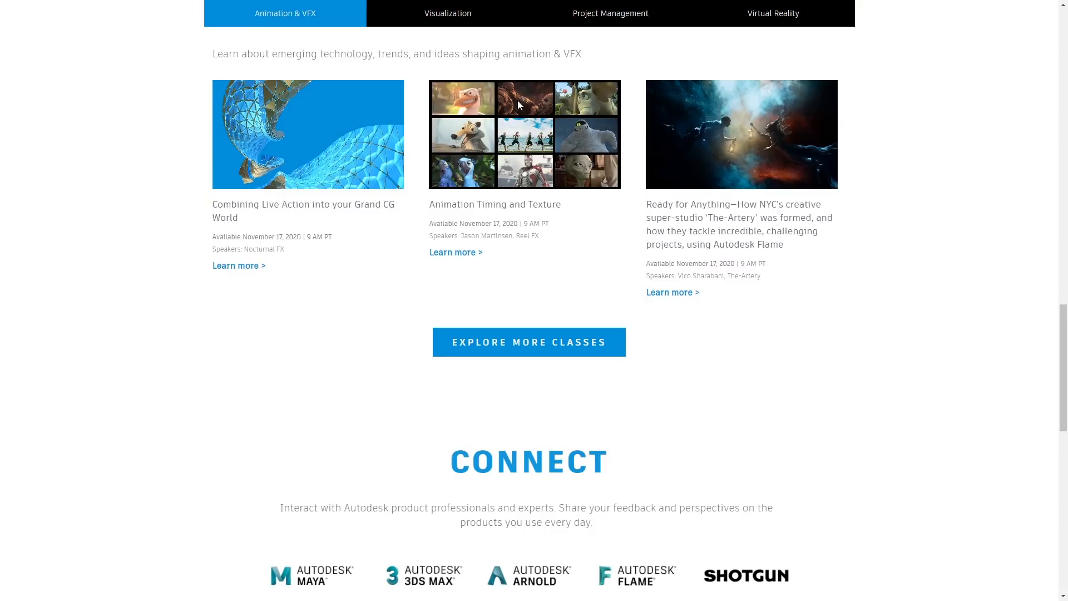
Browse the Visualization, Project Management and Virtual Reality class previews, ending on Virtual Reality.
click(447, 13)
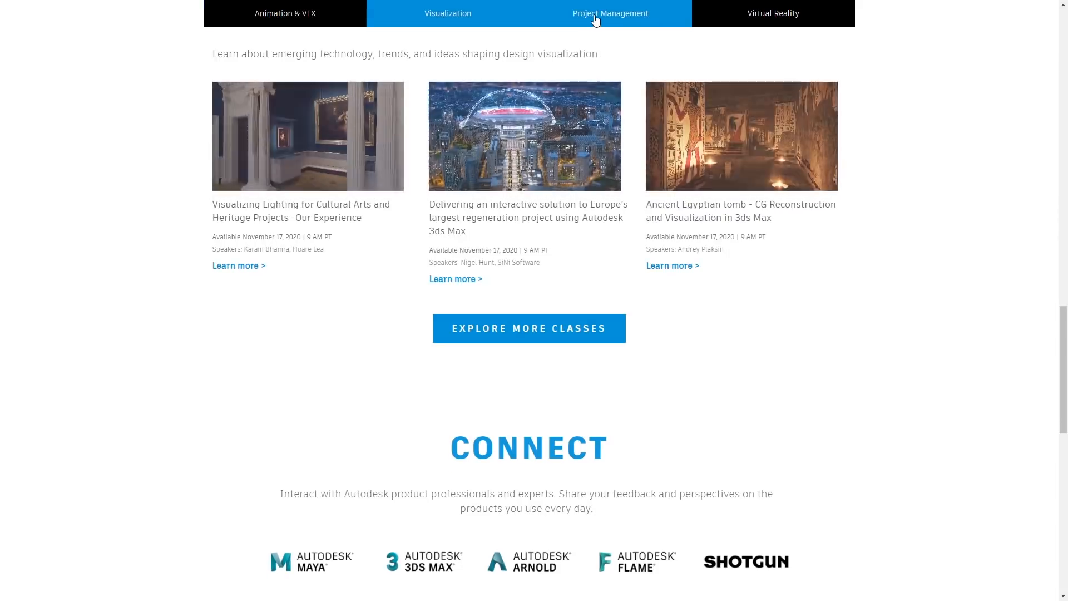
click(609, 13)
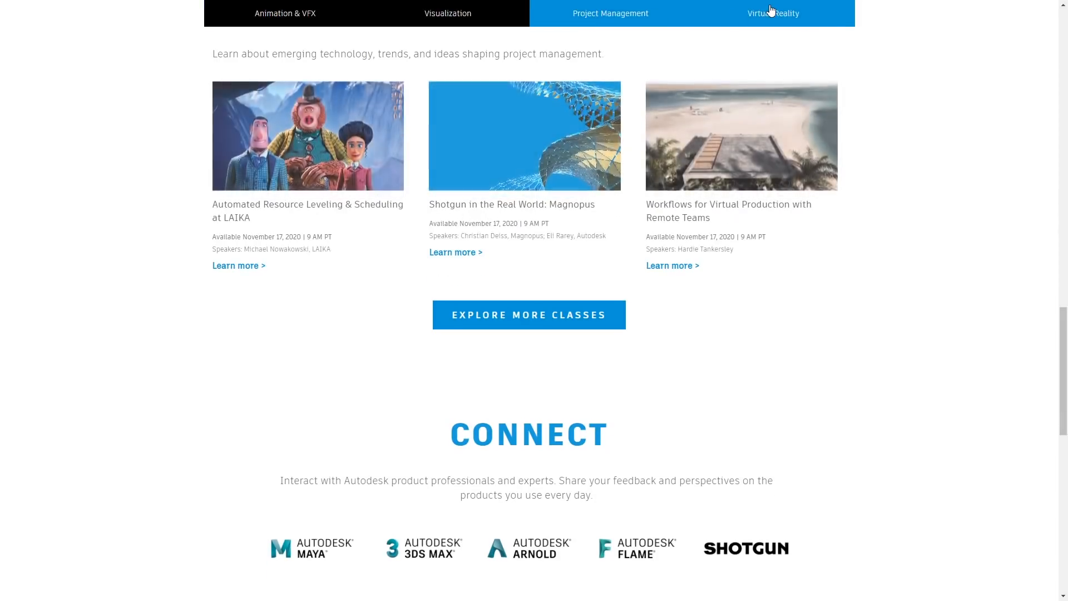
click(772, 13)
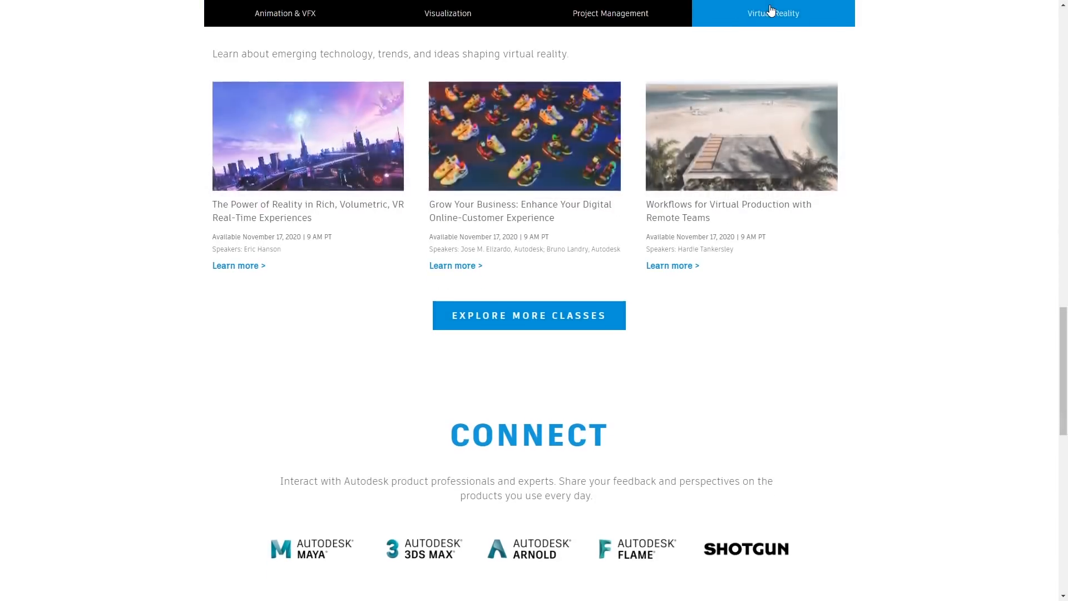